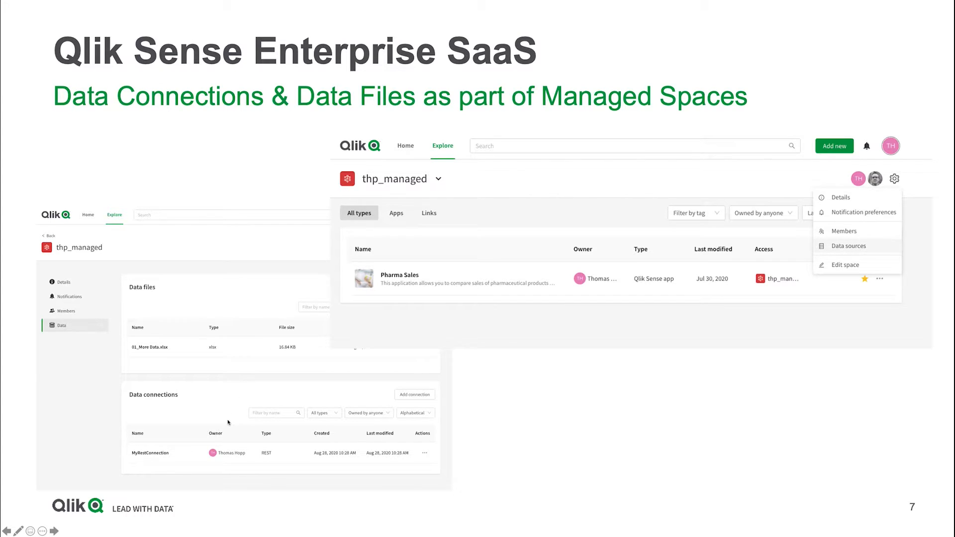
{"action": "mouse_move", "coordinate": [210, 371]}
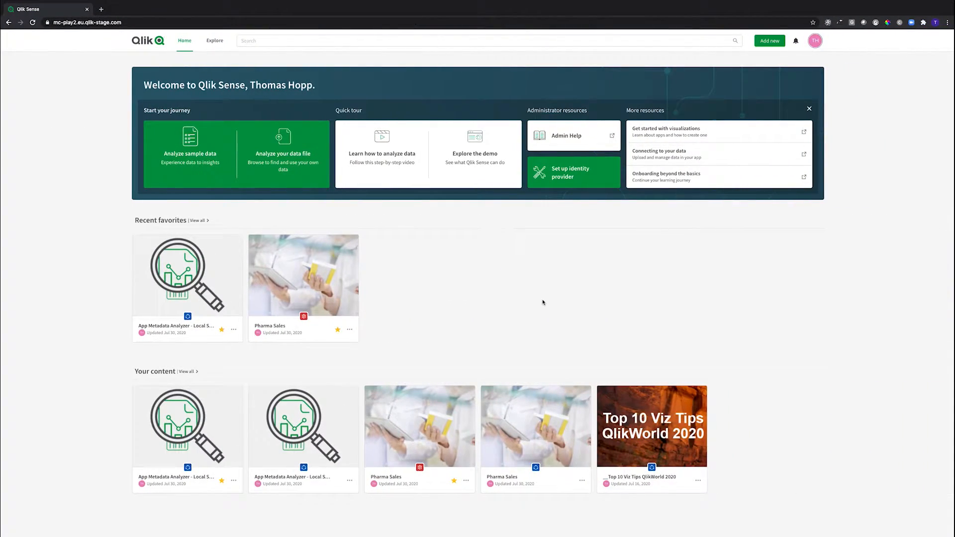
{"action": "mouse_move", "coordinate": [507, 264]}
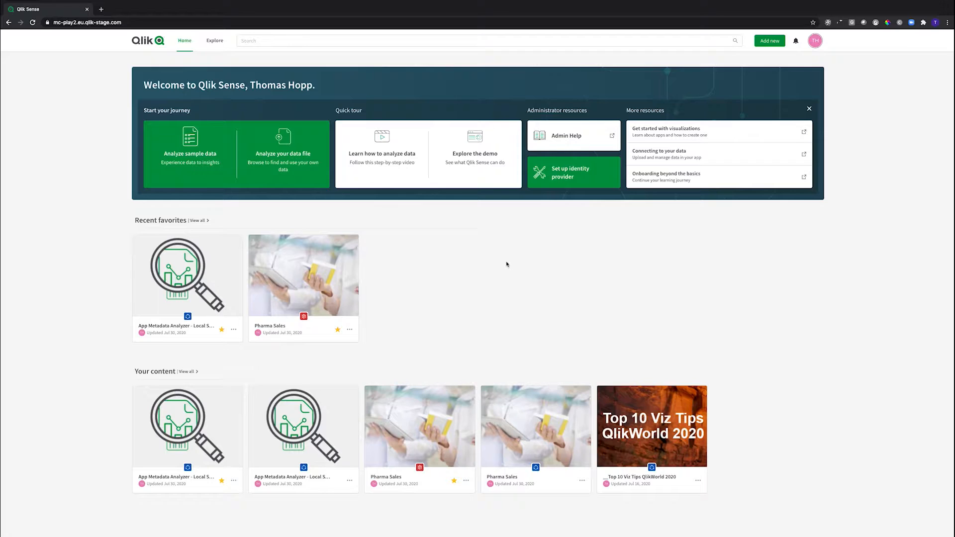
{"action": "mouse_move", "coordinate": [215, 41]}
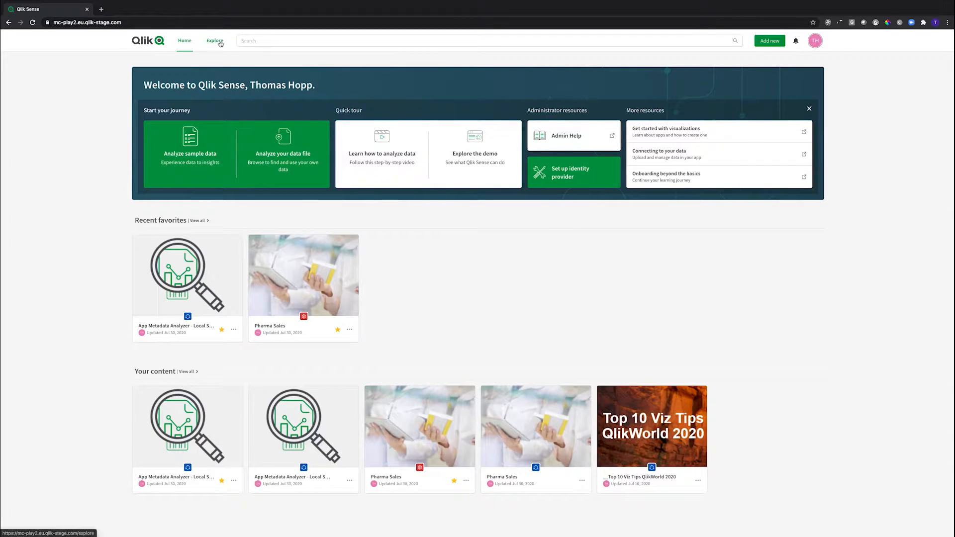
- Switch to the thp_shared space and list its data file and MyRestConnection
{"action": "left_click", "coordinate": [215, 40]}
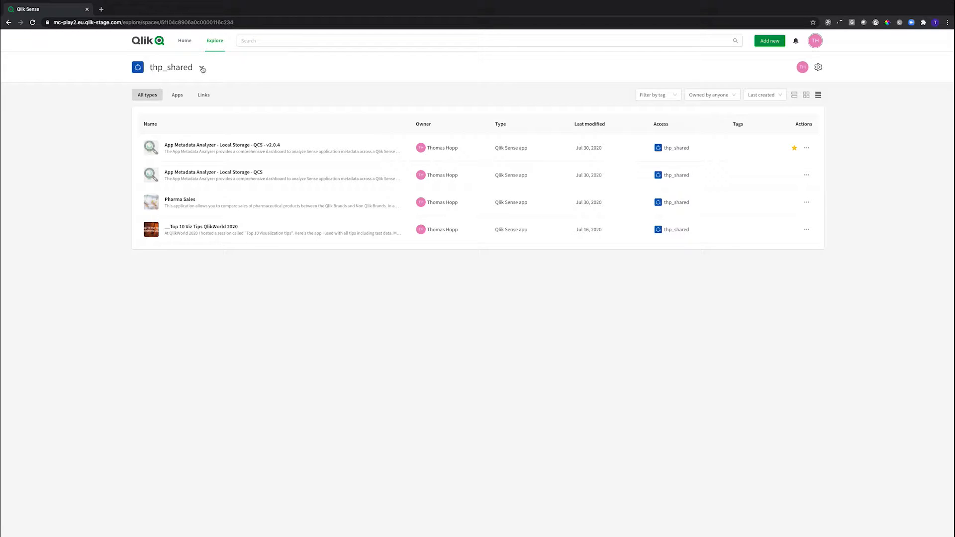
{"action": "left_click", "coordinate": [202, 67]}
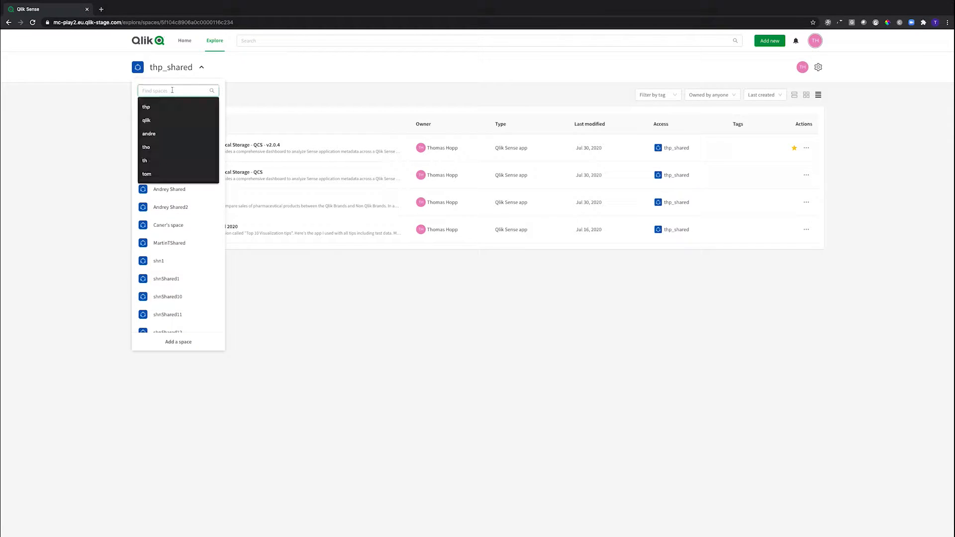
{"action": "type", "text": "thp"}
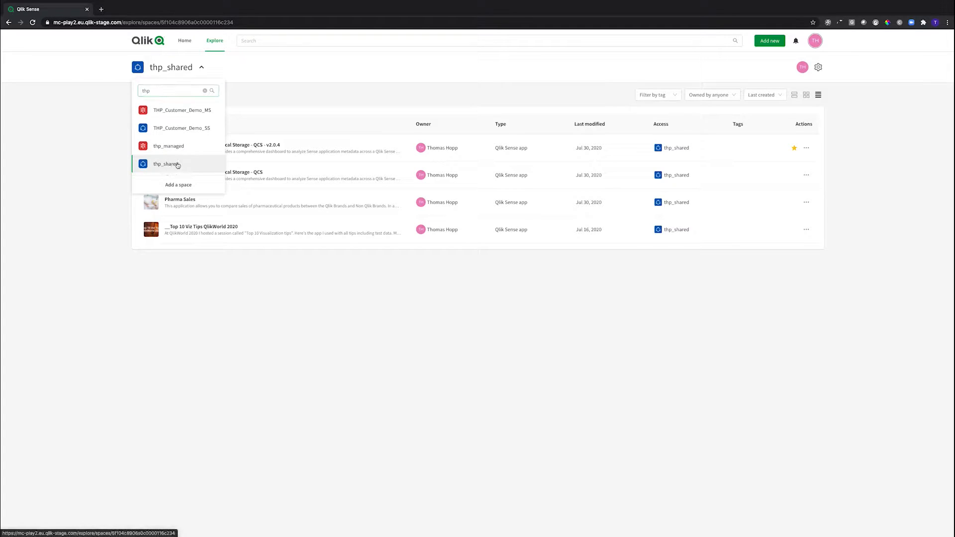
{"action": "left_click", "coordinate": [166, 163]}
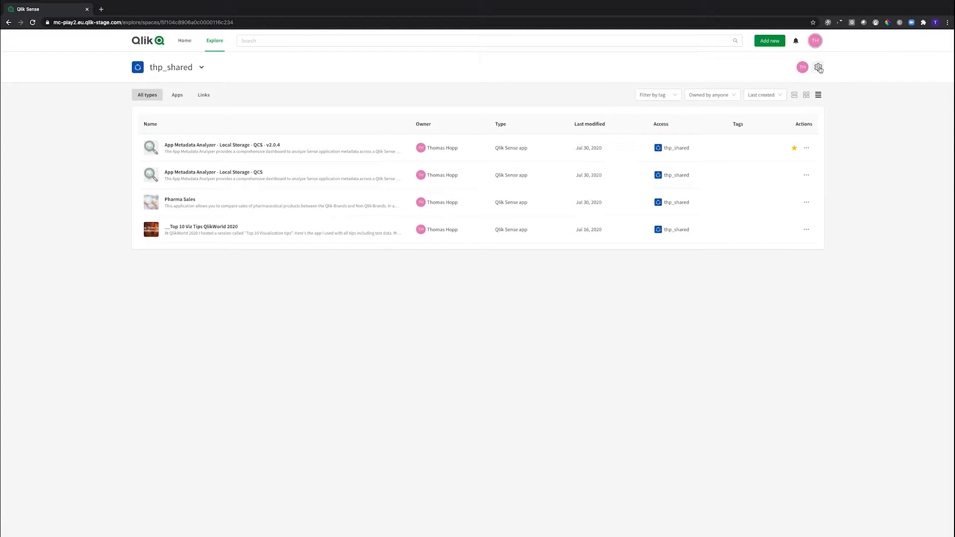
{"action": "left_click", "coordinate": [819, 67]}
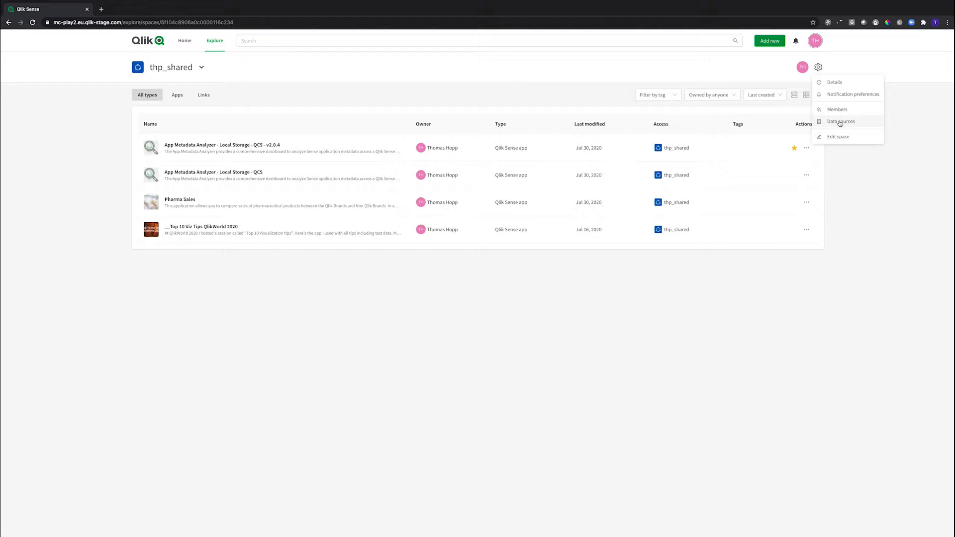
{"action": "left_click", "coordinate": [841, 121]}
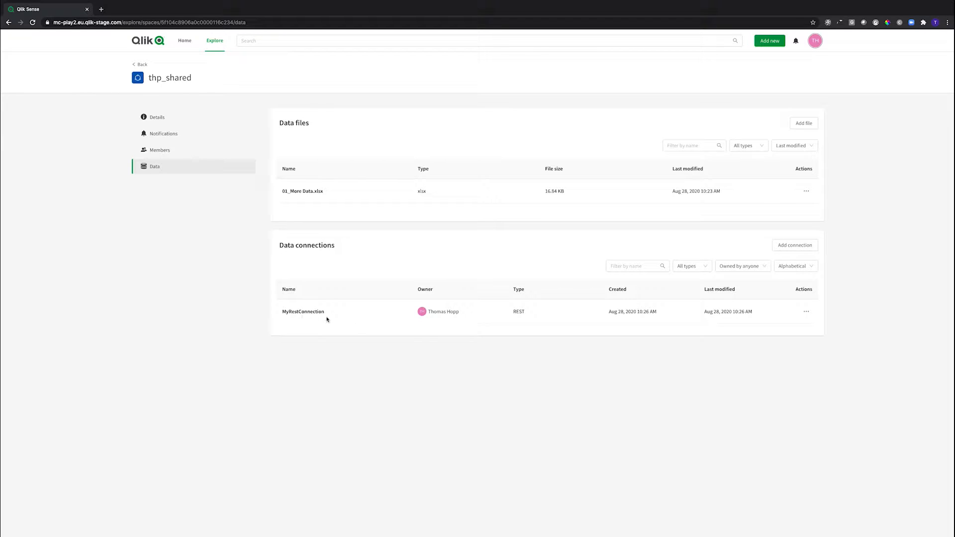
- Inspect MyRestConnection's URL in its edit dialog, then cancel without saving
{"action": "left_click", "coordinate": [807, 311]}
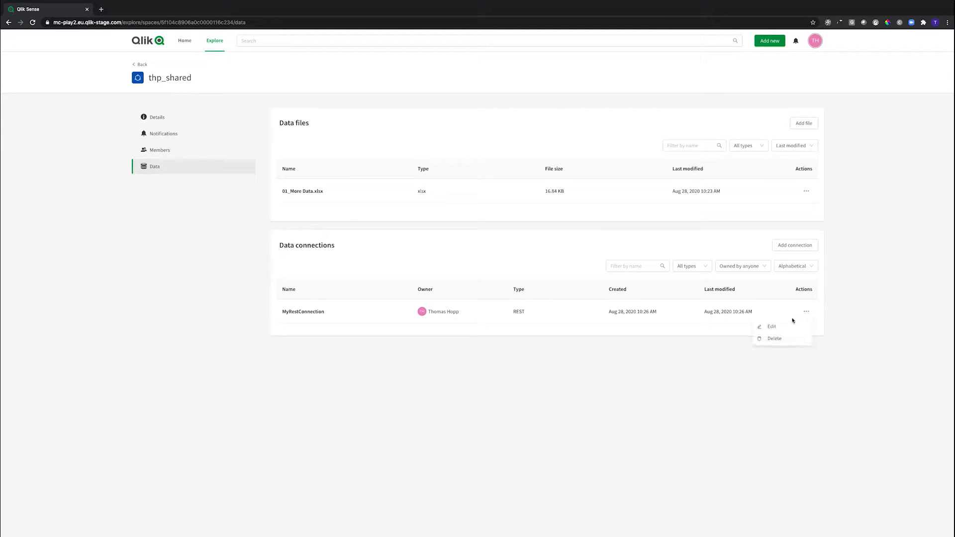
{"action": "left_click", "coordinate": [772, 326]}
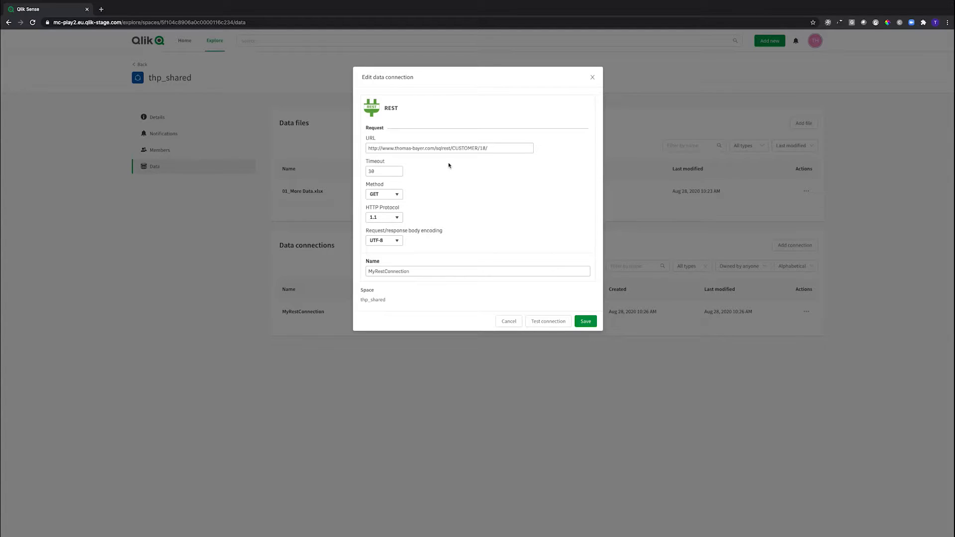
{"action": "left_click", "coordinate": [449, 148]}
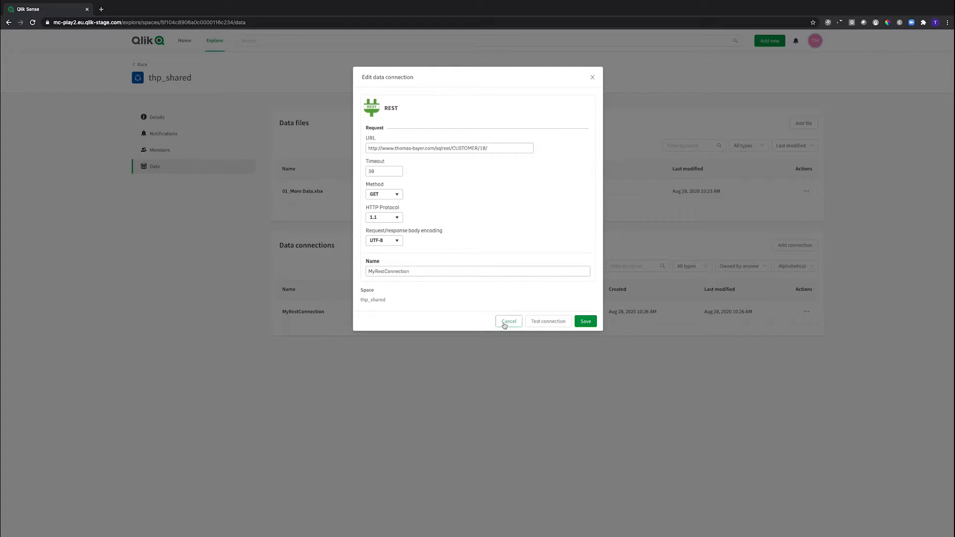
{"action": "left_click", "coordinate": [547, 321]}
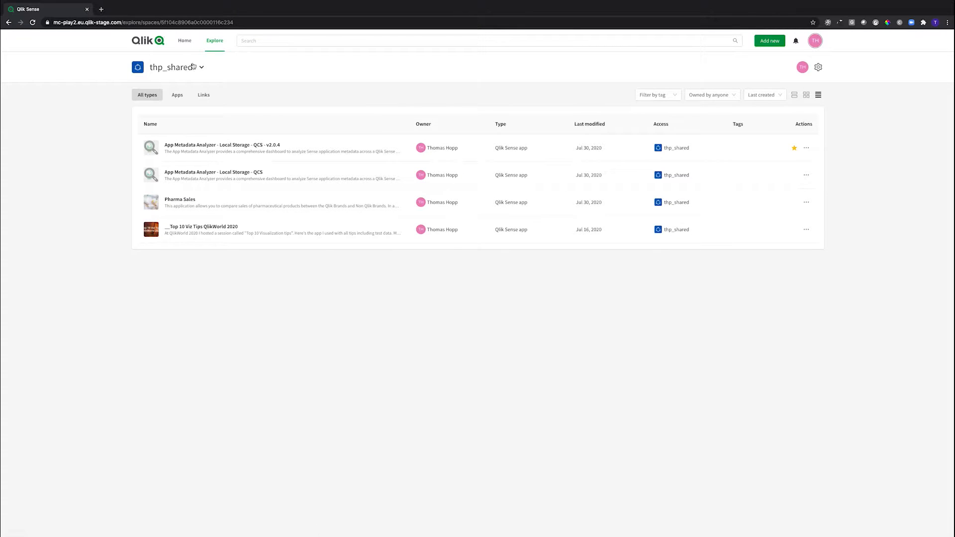
- Switch to the thp_managed space and show its data sources
{"action": "left_click", "coordinate": [201, 67]}
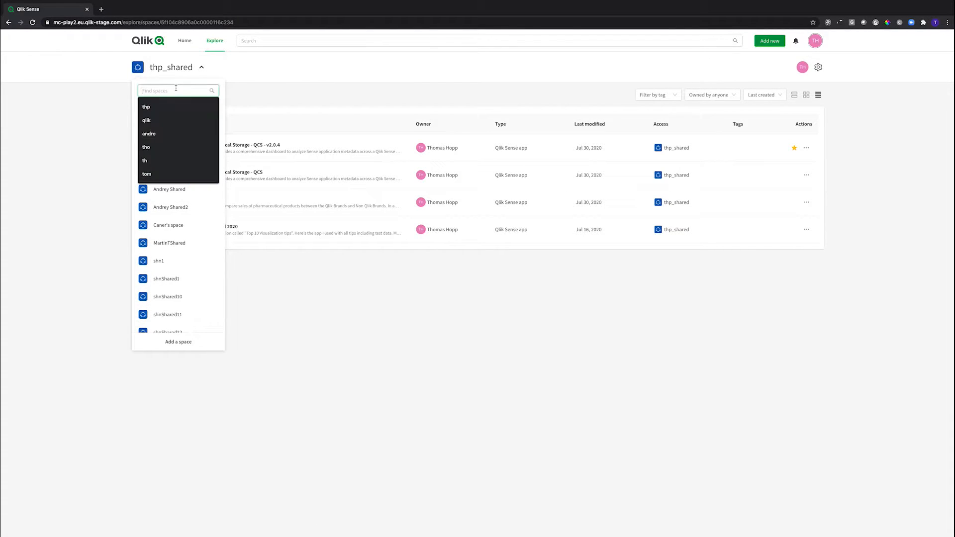
{"action": "type", "text": "thp"}
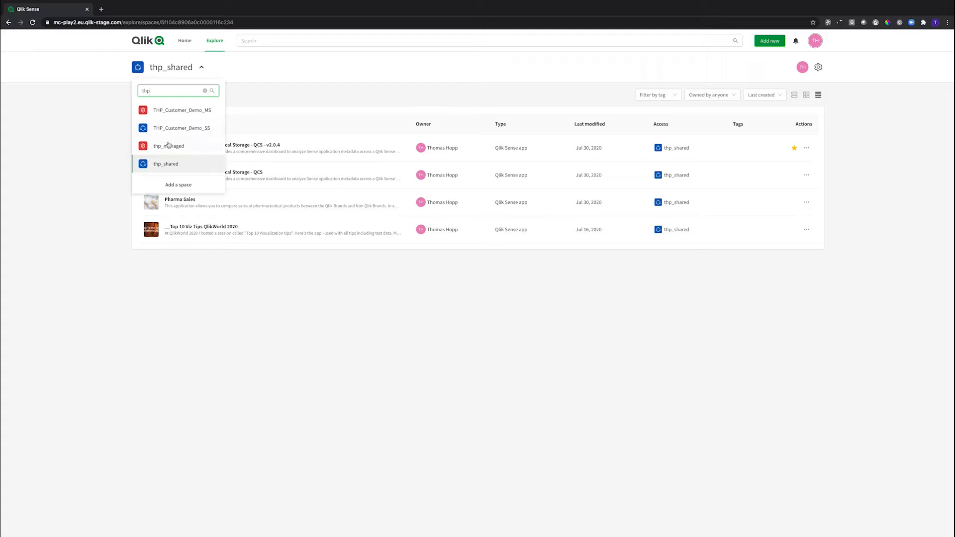
{"action": "left_click", "coordinate": [168, 146]}
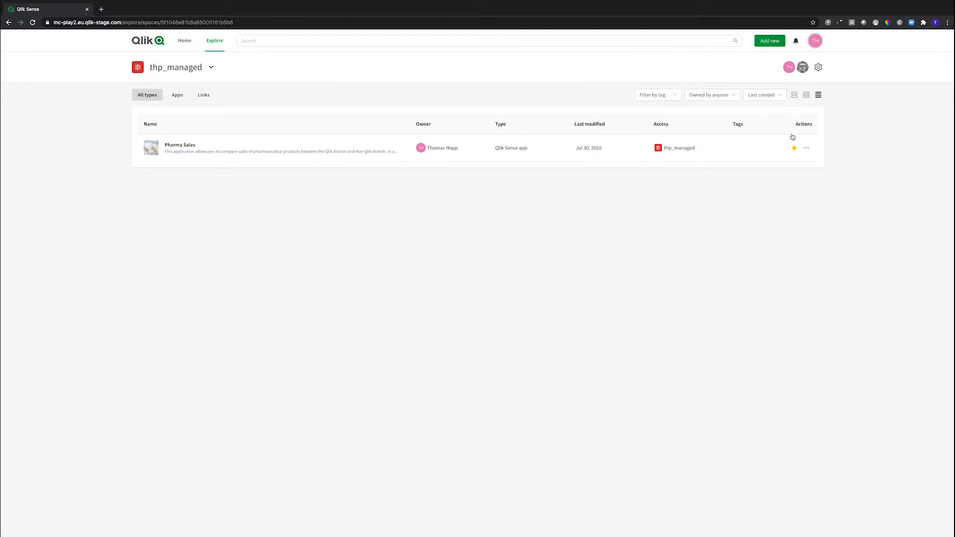
{"action": "left_click", "coordinate": [819, 67]}
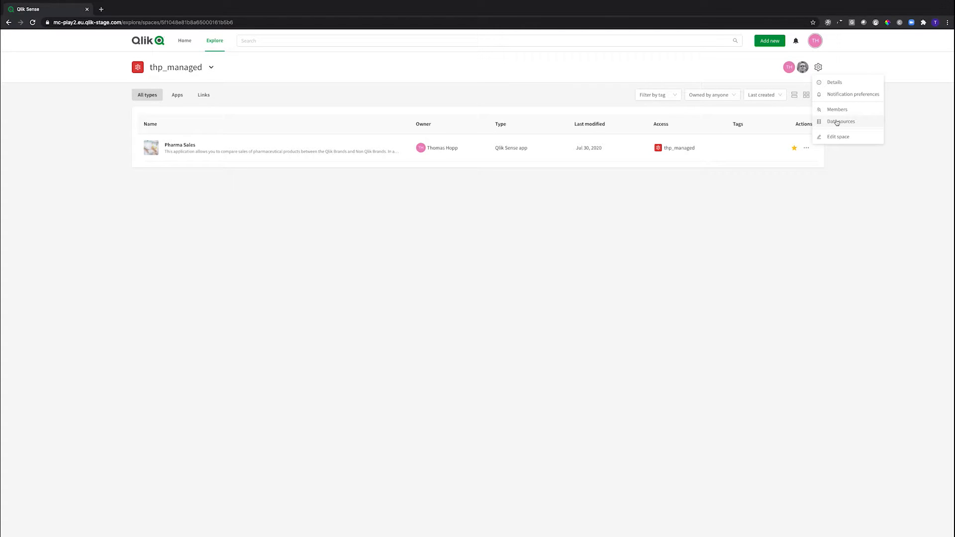
{"action": "left_click", "coordinate": [841, 121]}
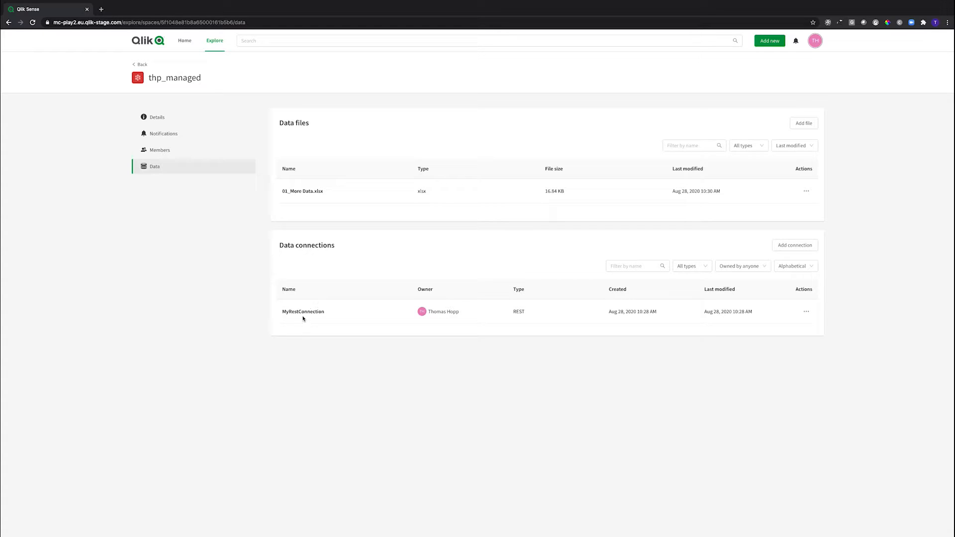
{"action": "mouse_move", "coordinate": [303, 312]}
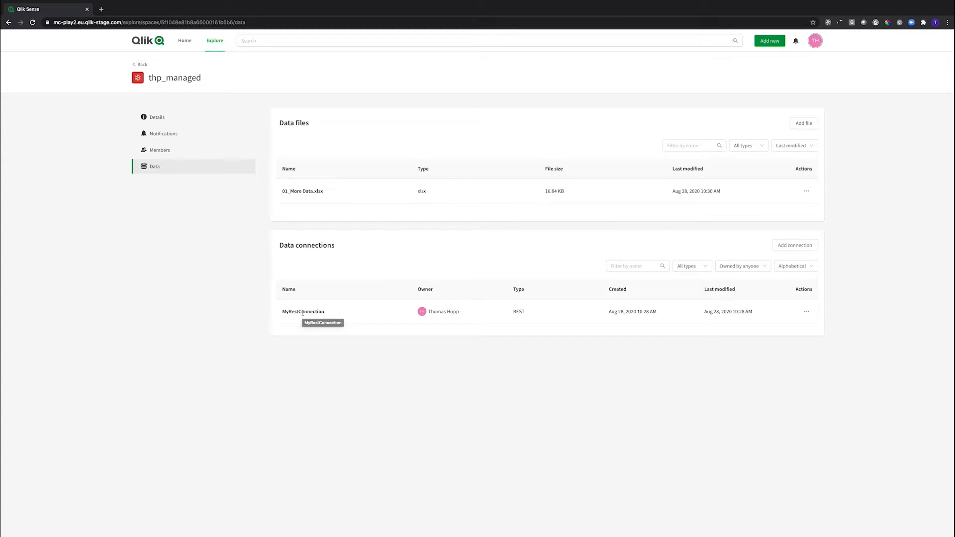
- Edit MyRestConnection and save it unchanged, updating its last-modified time
{"action": "left_click", "coordinate": [806, 312]}
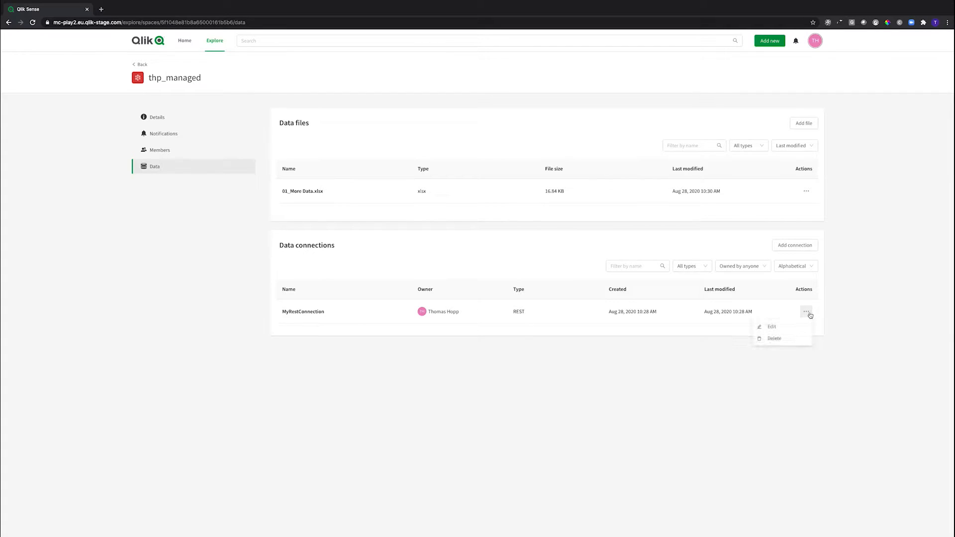
{"action": "left_click", "coordinate": [771, 327]}
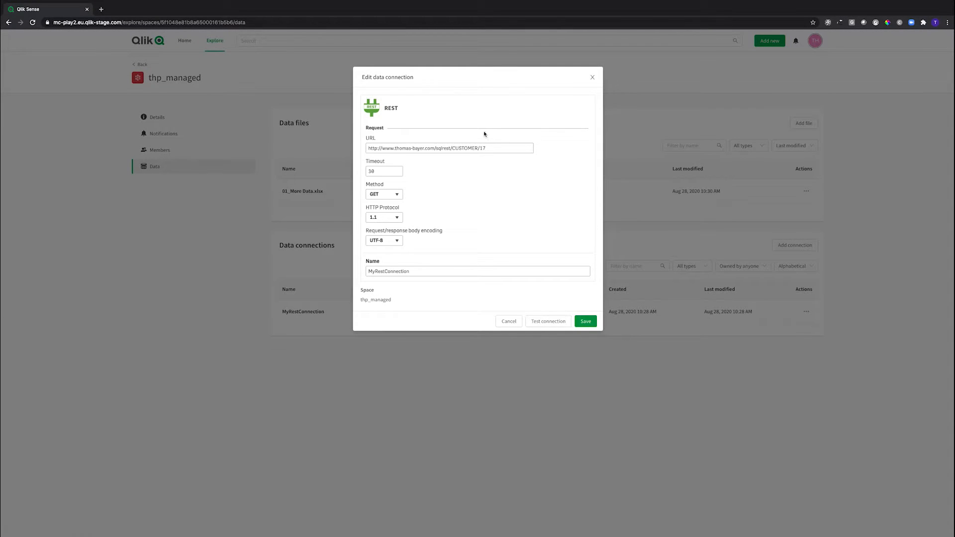
{"action": "mouse_move", "coordinate": [509, 231]}
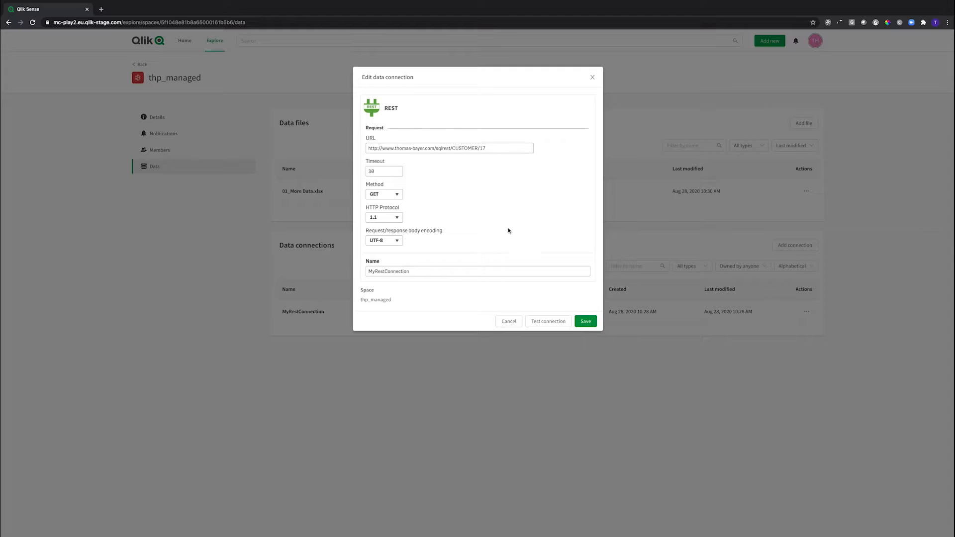
{"action": "left_click", "coordinate": [584, 321]}
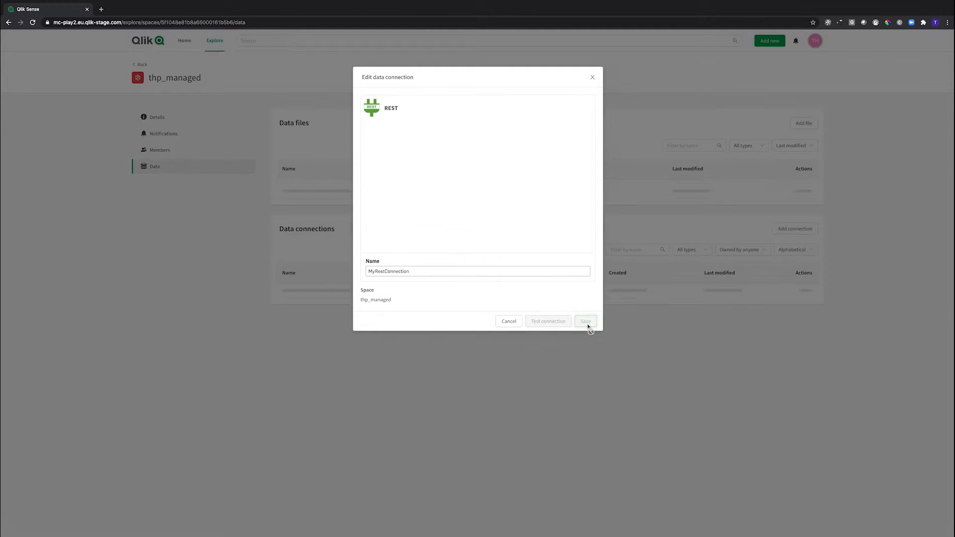
{"action": "left_click", "coordinate": [584, 321]}
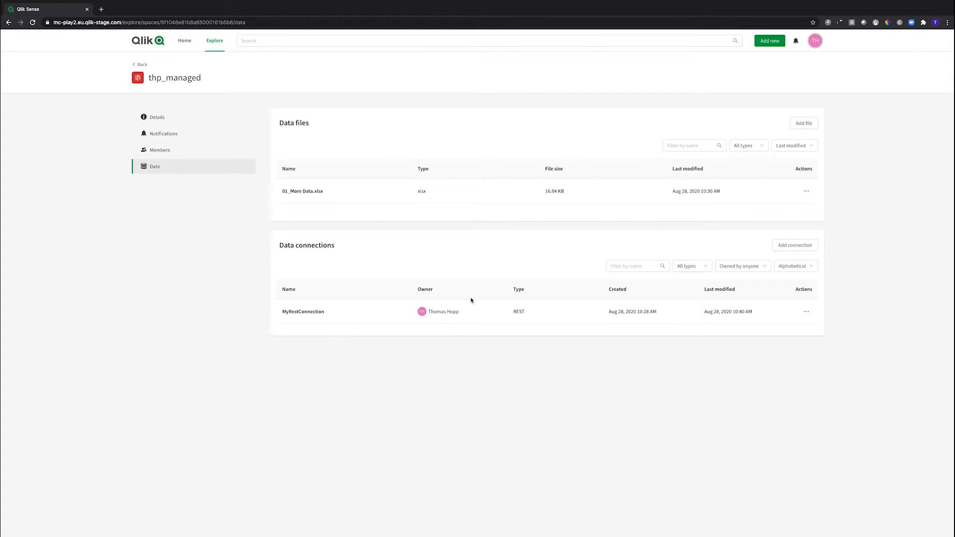
{"action": "mouse_move", "coordinate": [398, 238]}
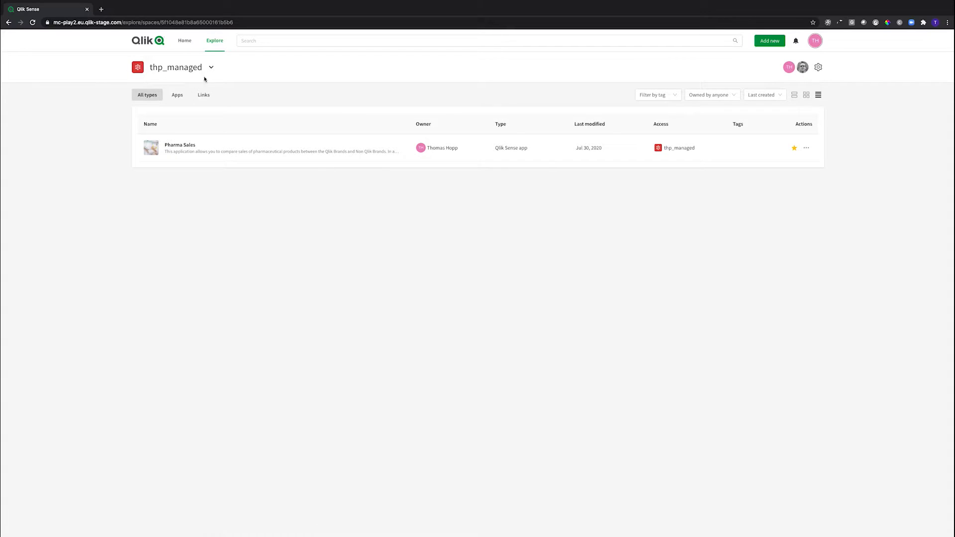
- Switch to thp_shared and create a new Qlik Sense app named thp_demo
{"action": "left_click", "coordinate": [211, 68]}
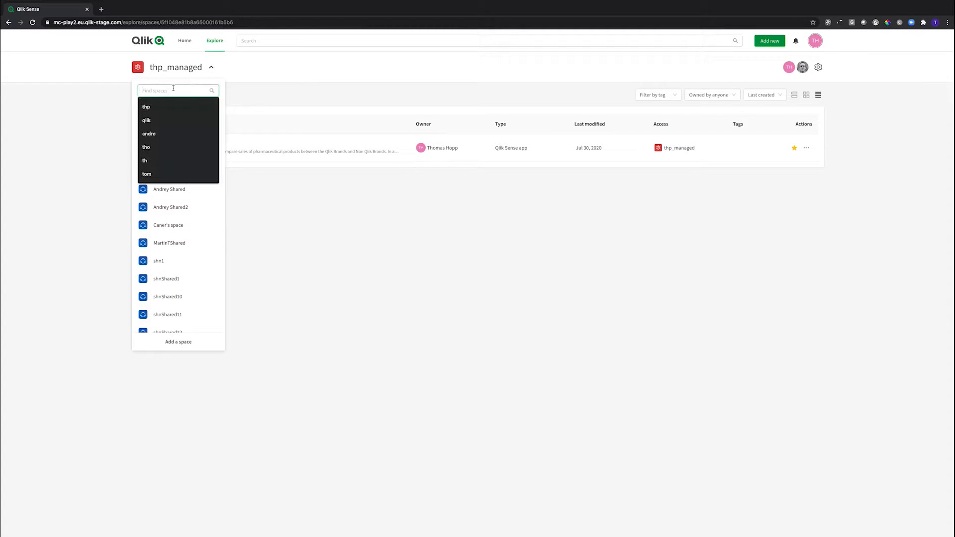
{"action": "type", "text": "thp"}
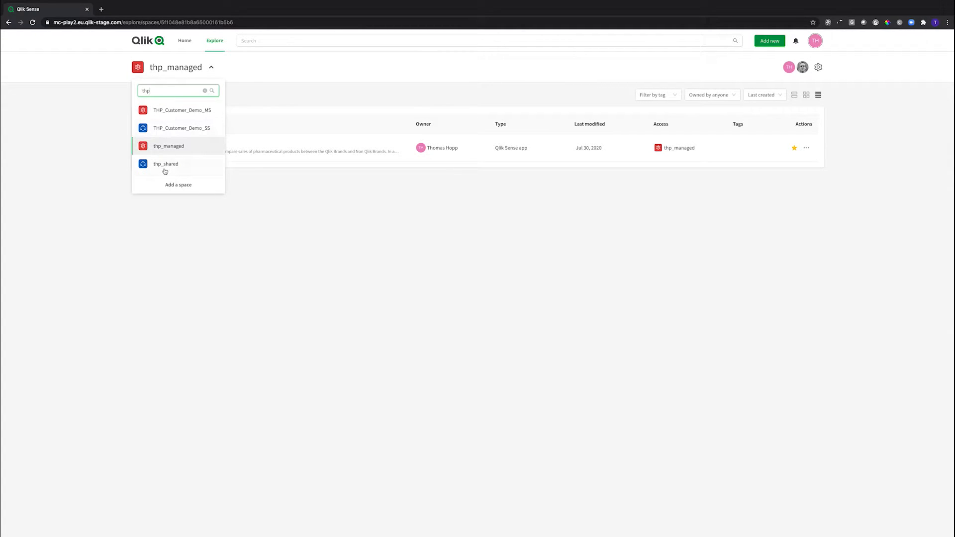
{"action": "left_click", "coordinate": [165, 164]}
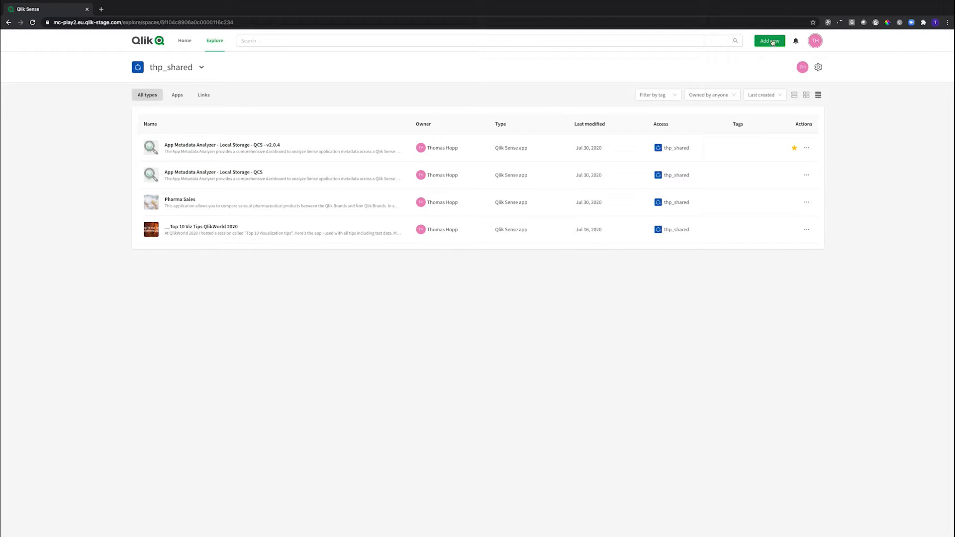
{"action": "left_click", "coordinate": [769, 41]}
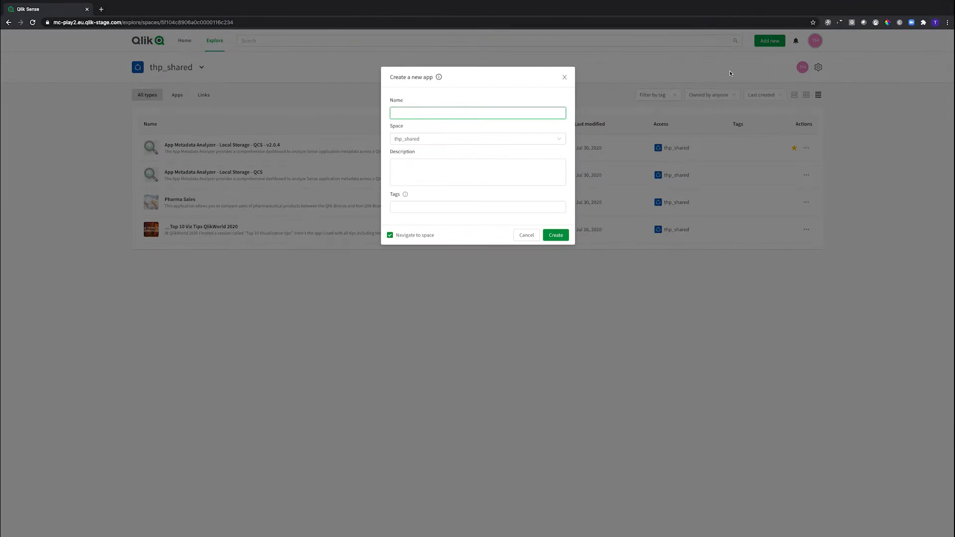
{"action": "type", "text": "thp_demo"}
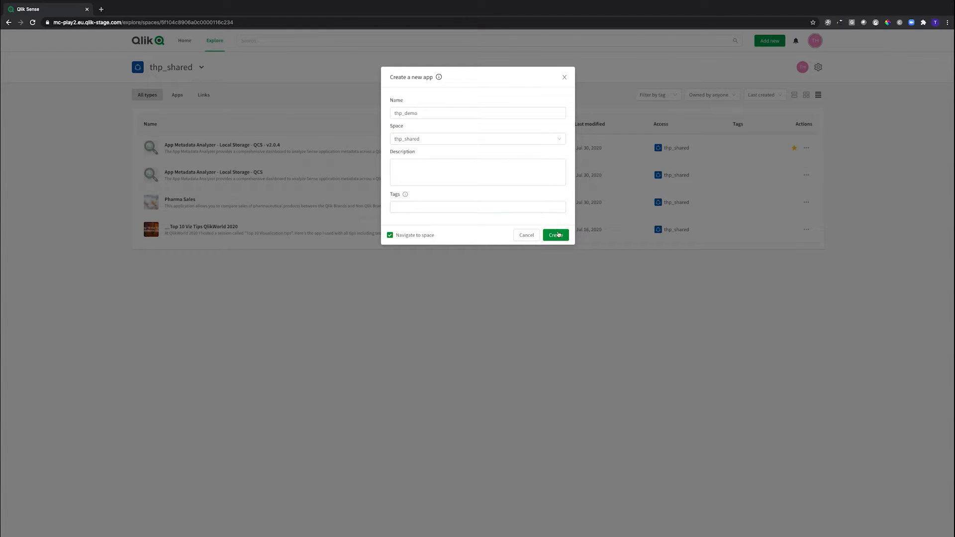
{"action": "left_click", "coordinate": [556, 236]}
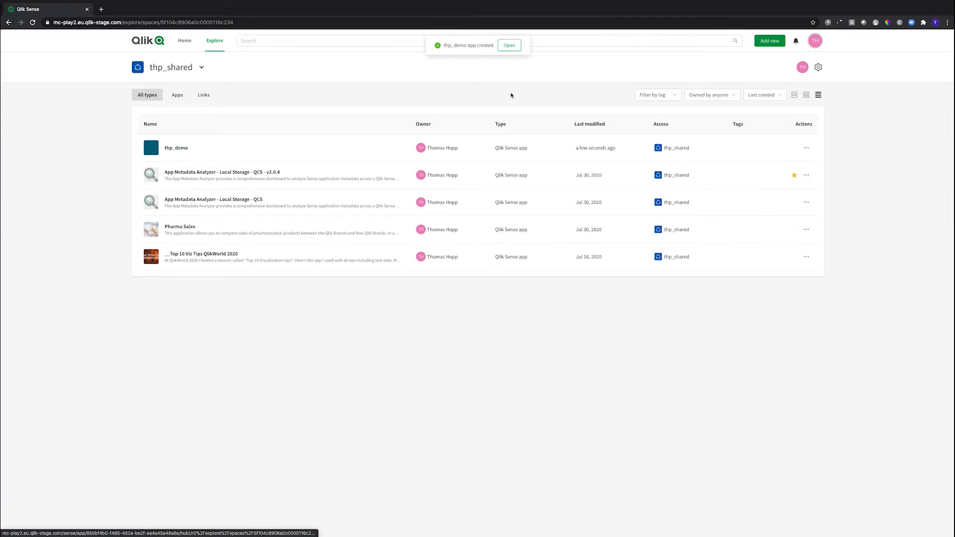
- Open thp_demo in the script editor and filter connections by 'thp'
{"action": "left_click", "coordinate": [509, 45]}
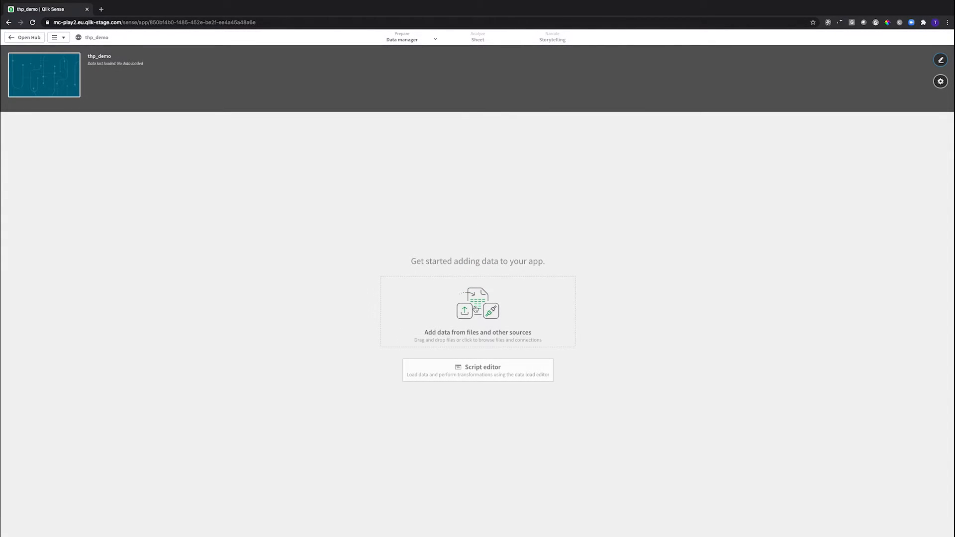
{"action": "left_click", "coordinate": [478, 369]}
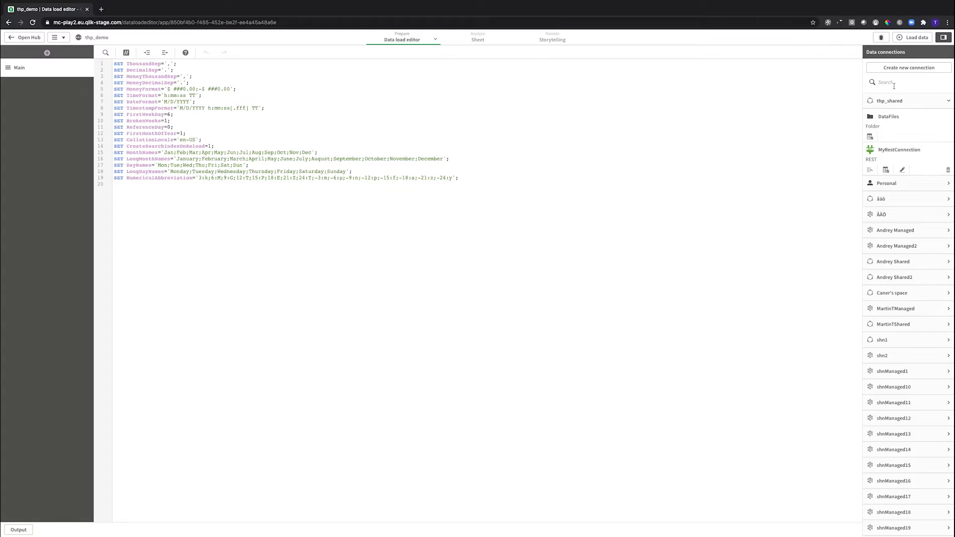
{"action": "type", "text": "thp"}
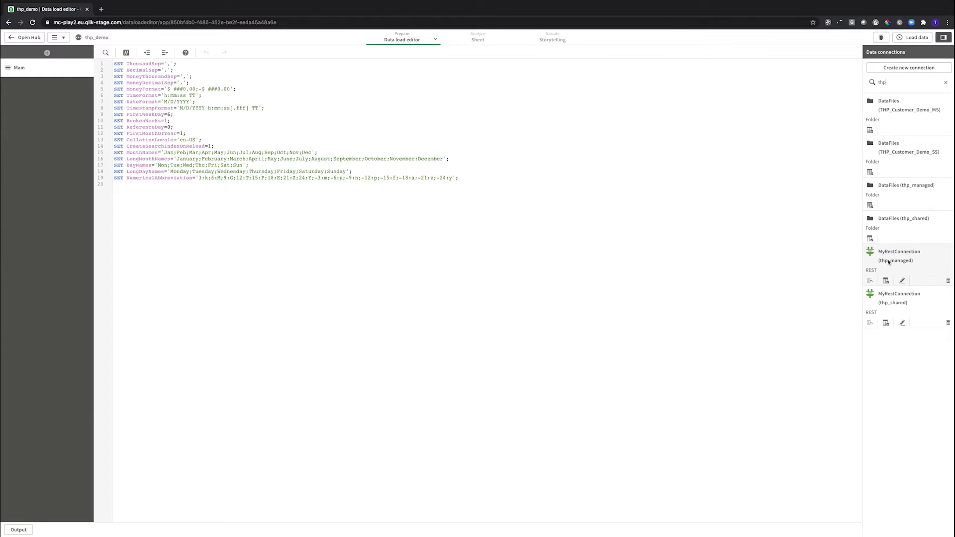
{"action": "mouse_move", "coordinate": [887, 260]}
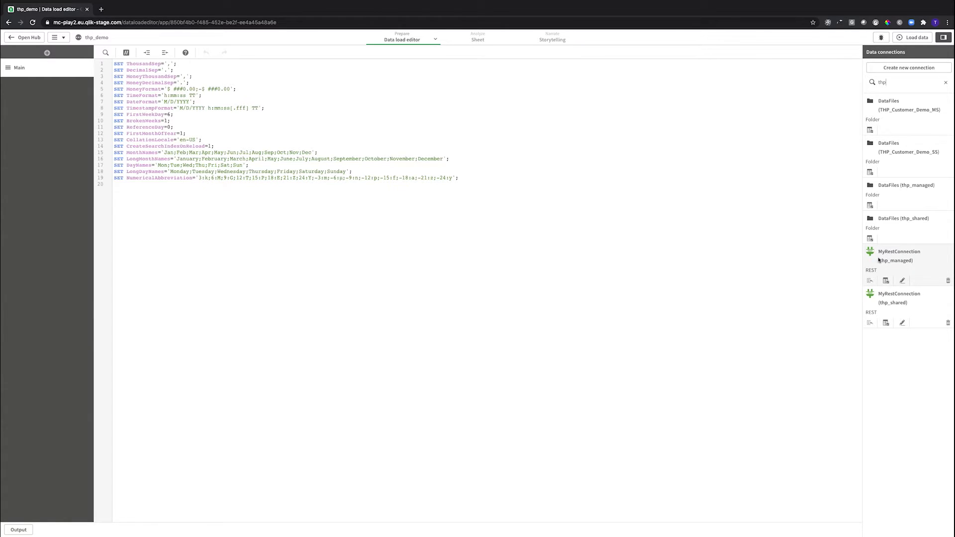
{"action": "mouse_move", "coordinate": [881, 263]}
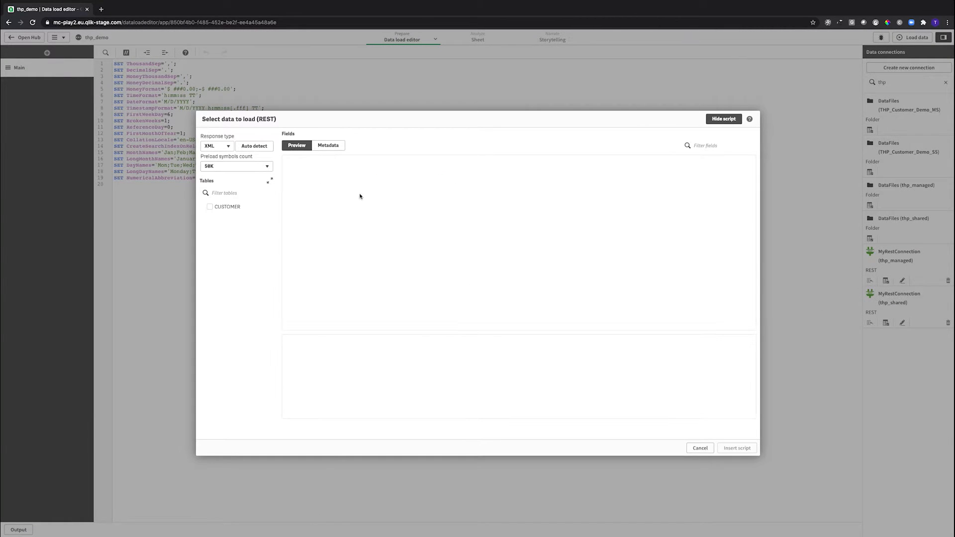
- Insert a CUSTOMER table load script with the xlink field excluded
{"action": "left_click", "coordinate": [210, 206]}
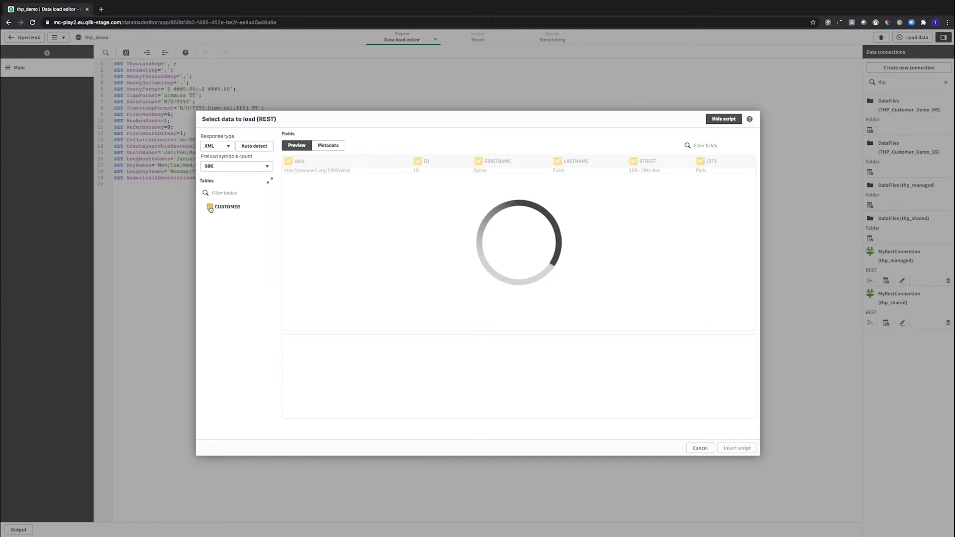
{"action": "left_click", "coordinate": [288, 161]}
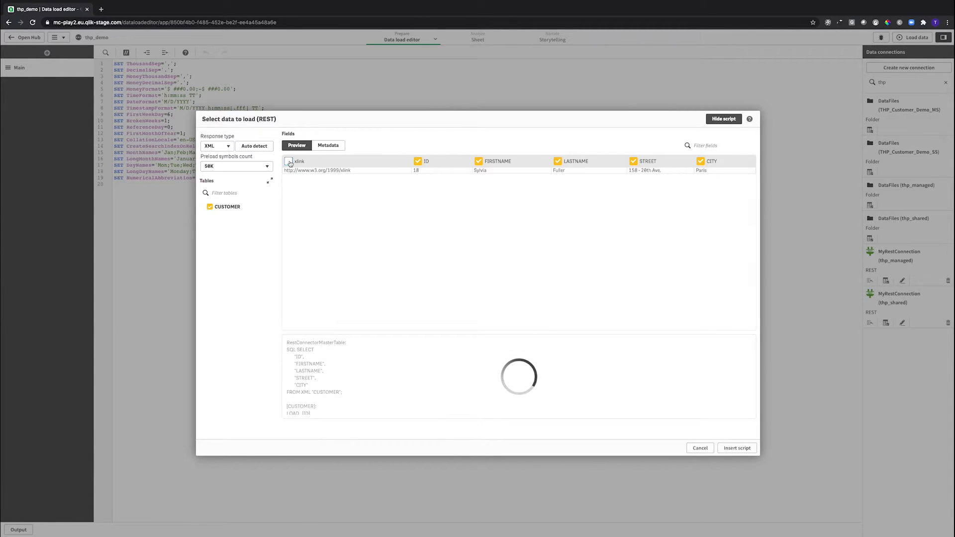
{"action": "left_click", "coordinate": [289, 160]}
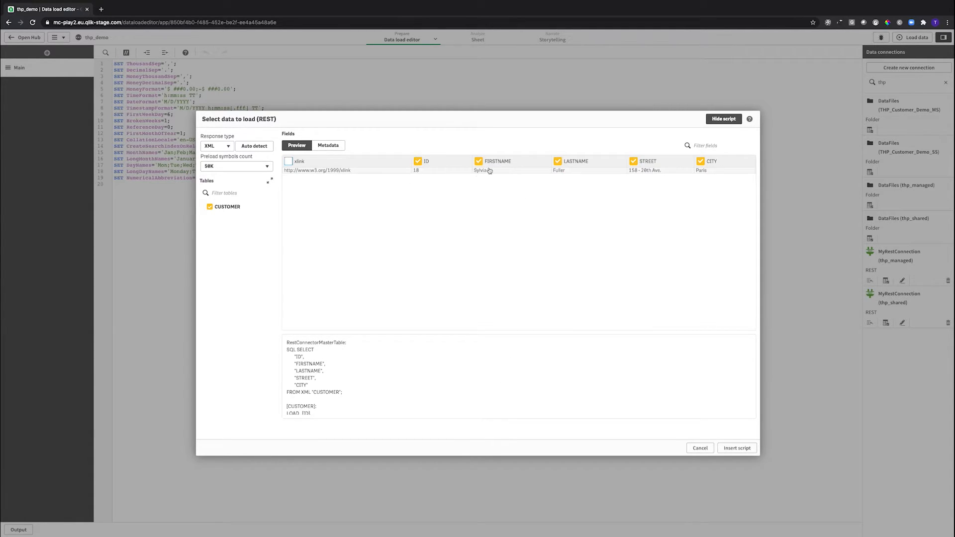
{"action": "mouse_move", "coordinate": [505, 171]}
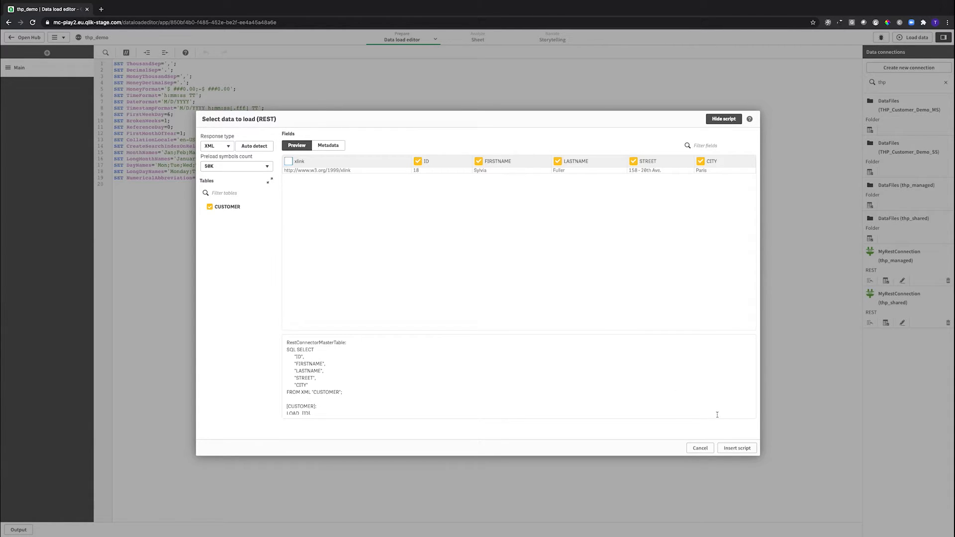
{"action": "left_click", "coordinate": [736, 448]}
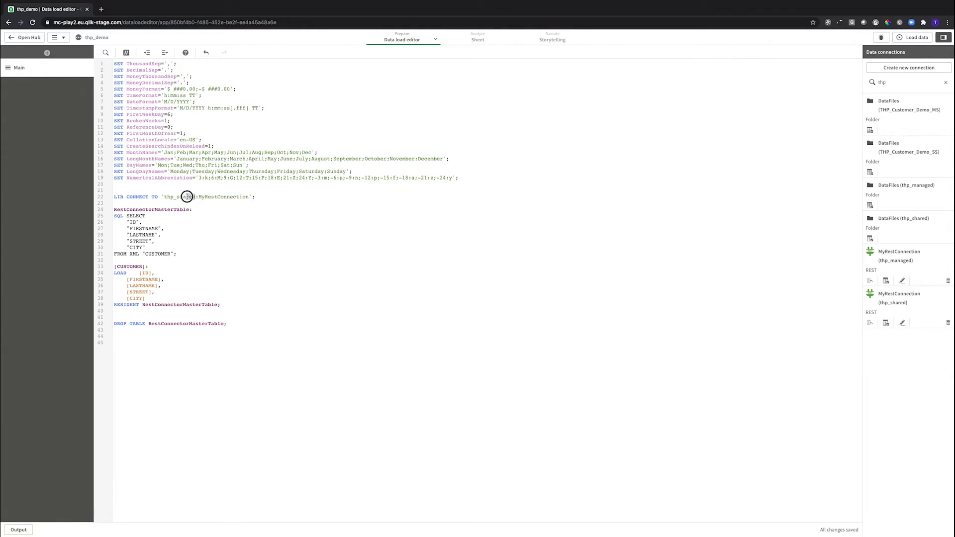
- Delete 'thp_shared' from the LIB CONNECT TO line, leaving ':MyRestConnection'
{"action": "double_click", "coordinate": [179, 196]}
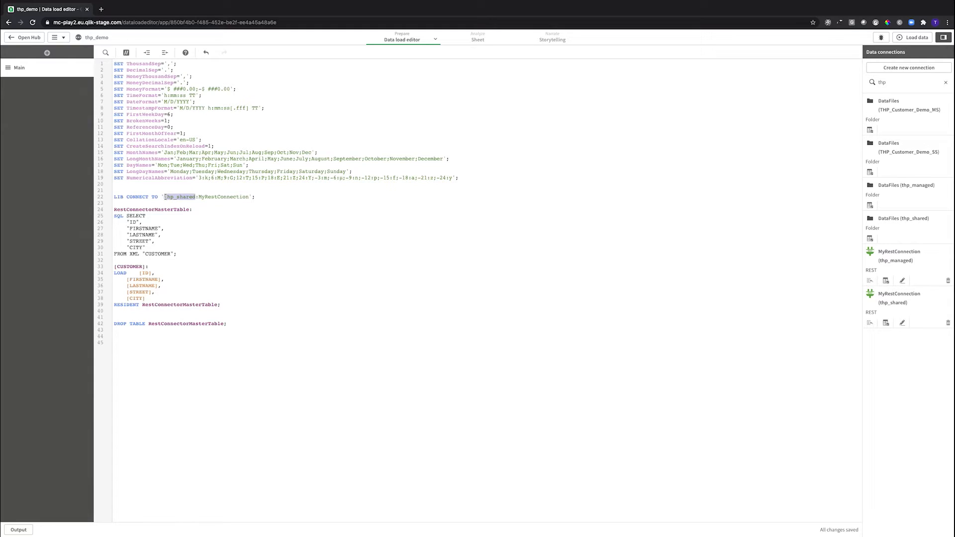
{"action": "key", "text": "Delete"}
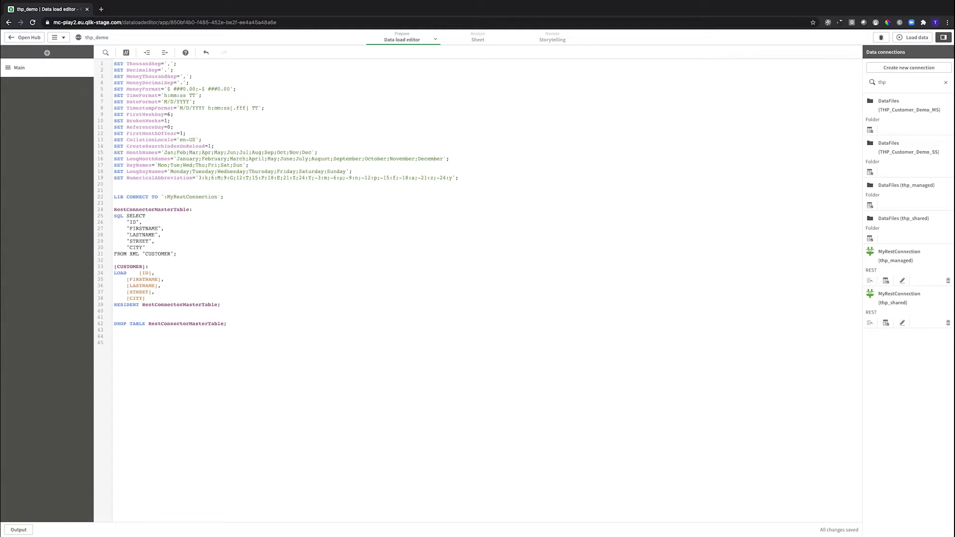
{"action": "left_click", "coordinate": [165, 196]}
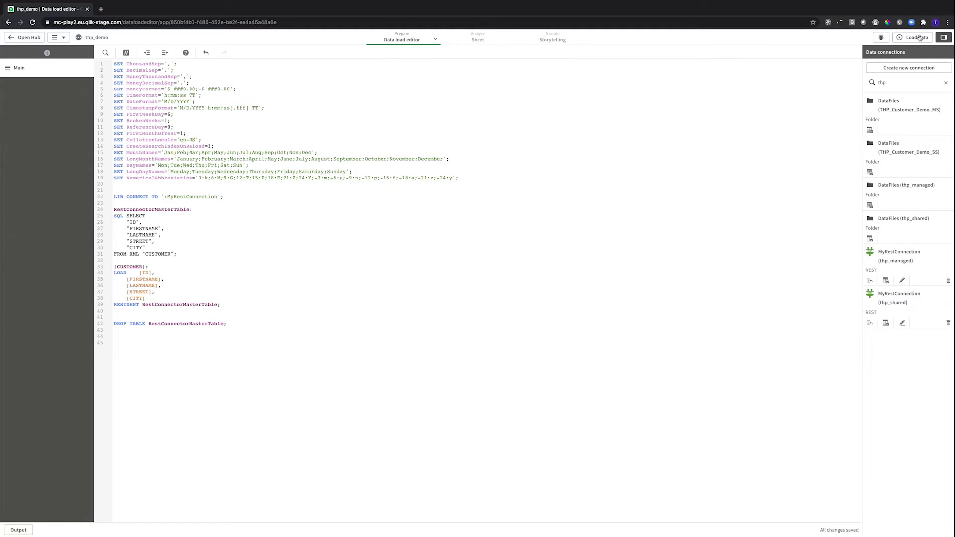
- Load the data, dismiss the progress report, and go to the sheet view
{"action": "left_click", "coordinate": [915, 38]}
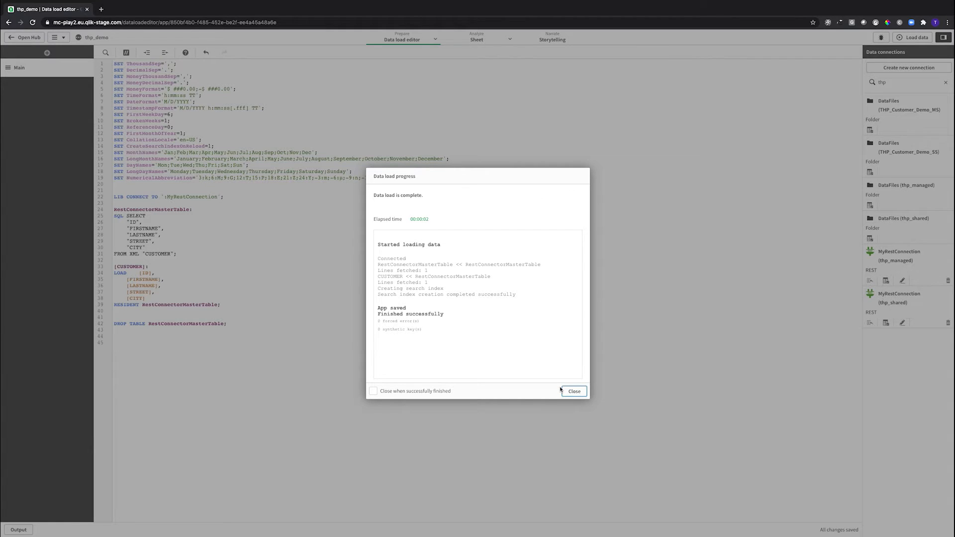
{"action": "left_click", "coordinate": [573, 391]}
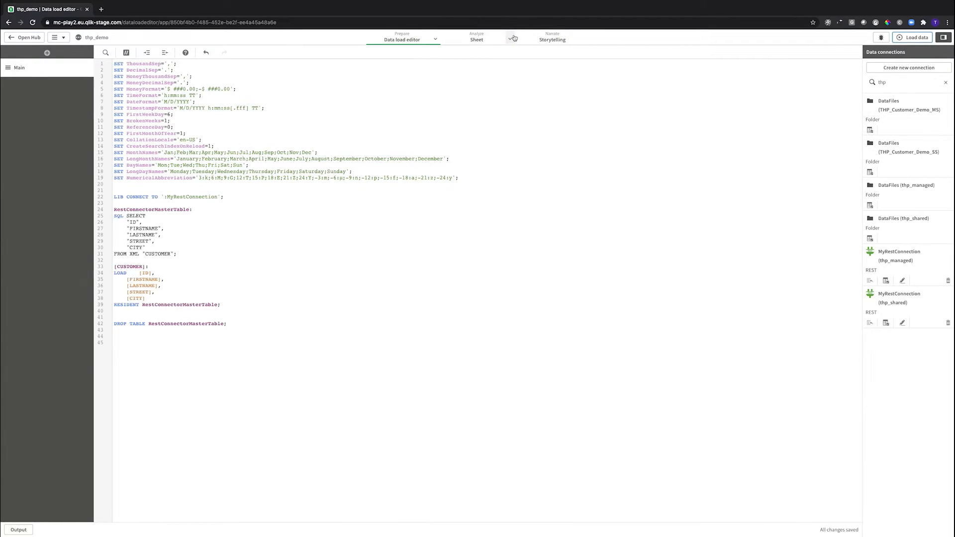
{"action": "left_click", "coordinate": [477, 36]}
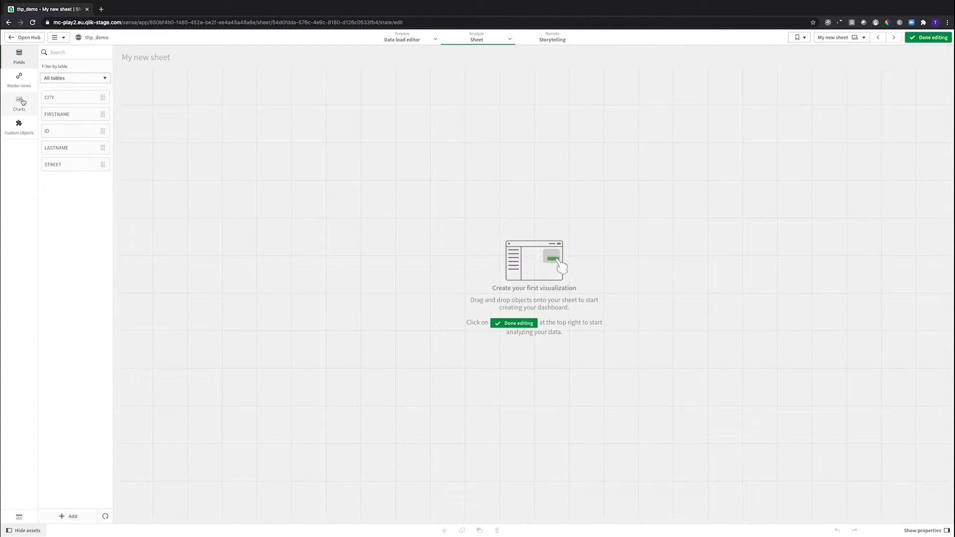
- Build a table of ID, FIRSTNAME, LASTNAME, CITY, STREET dimensions and finish editing
{"action": "left_click", "coordinate": [18, 102]}
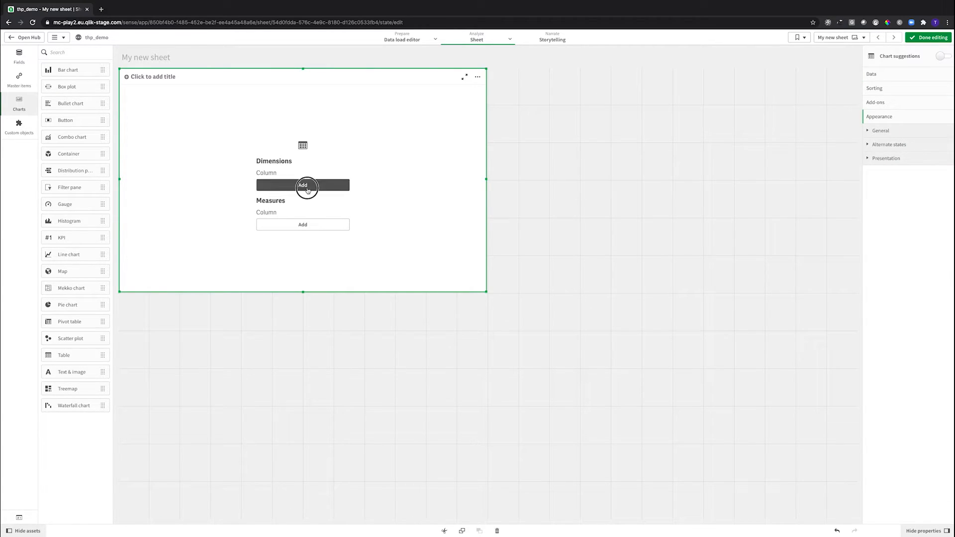
{"action": "left_click", "coordinate": [303, 186]}
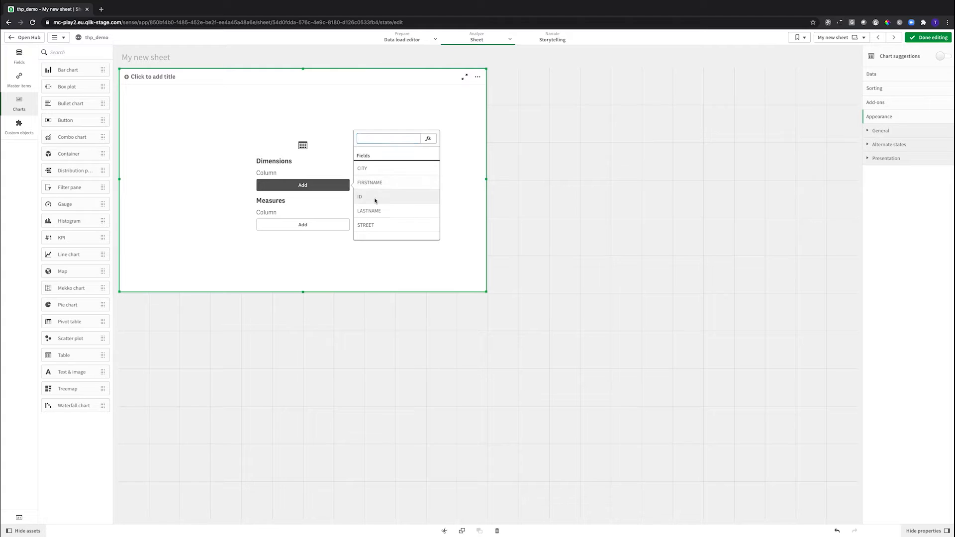
{"action": "left_click", "coordinate": [360, 196]}
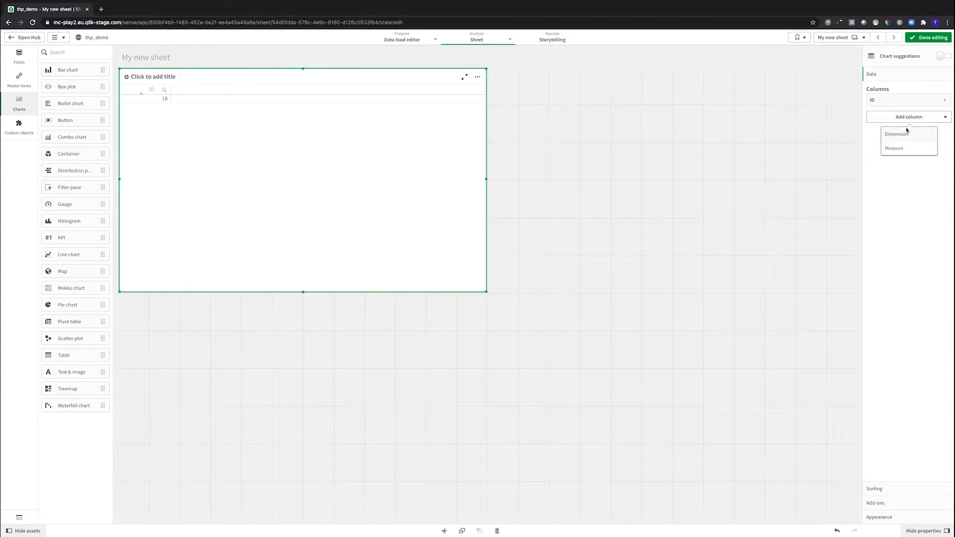
{"action": "left_click", "coordinate": [896, 134]}
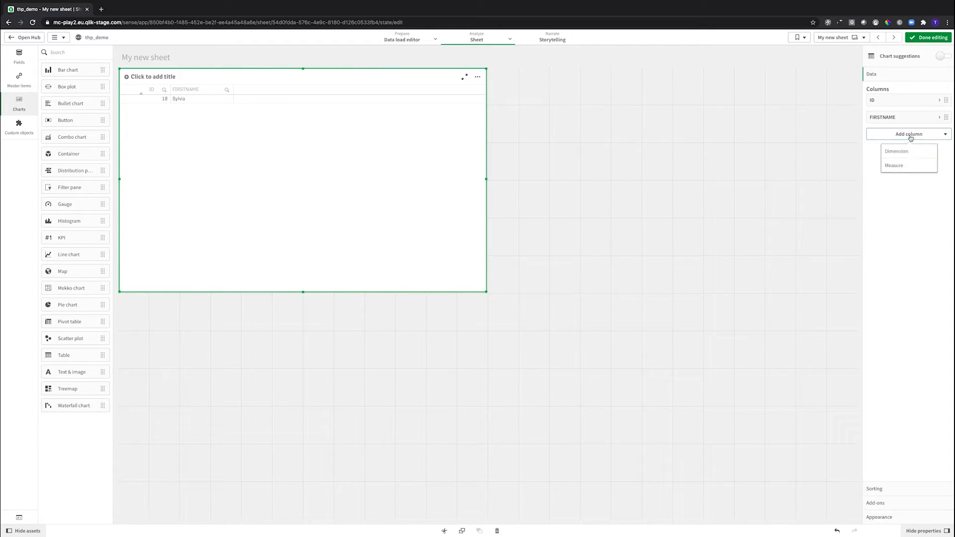
{"action": "left_click", "coordinate": [896, 151]}
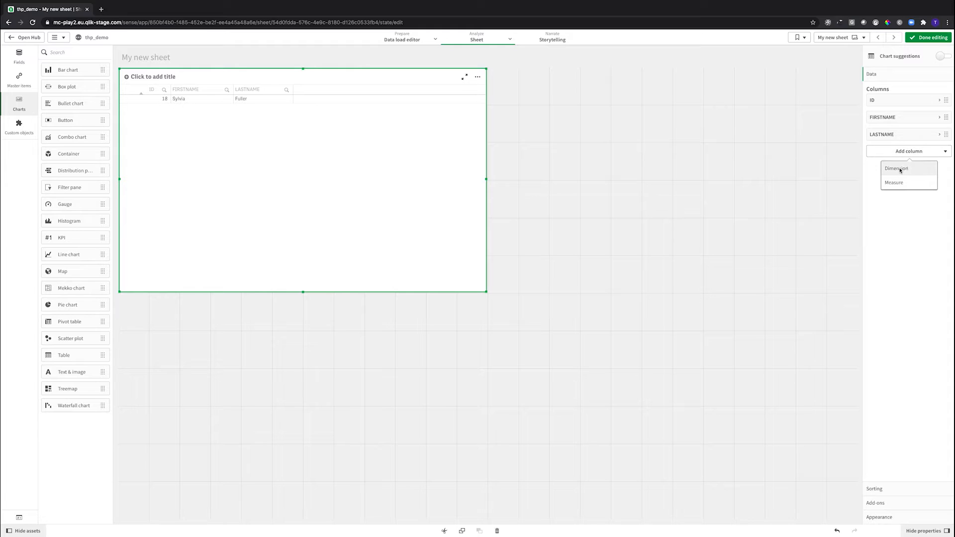
{"action": "left_click", "coordinate": [896, 169]}
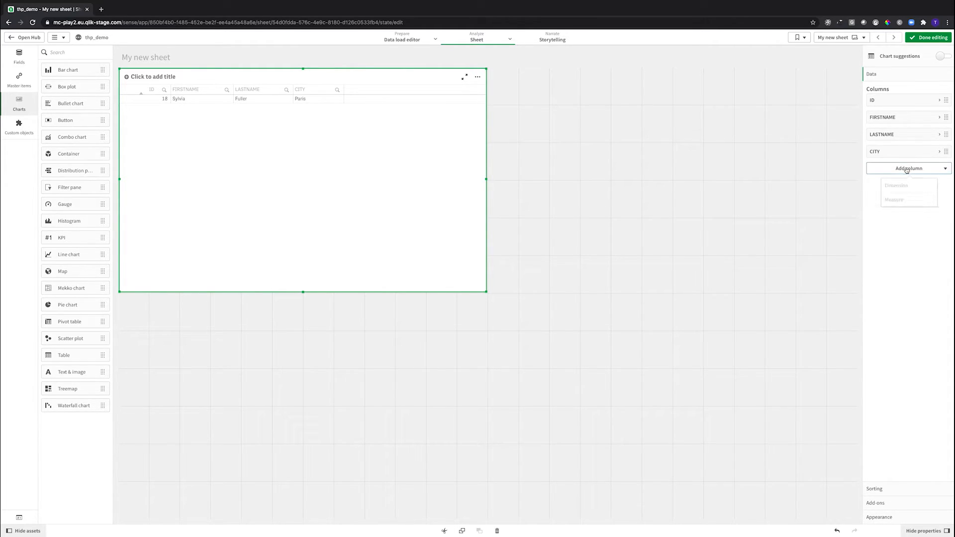
{"action": "left_click", "coordinate": [896, 186]}
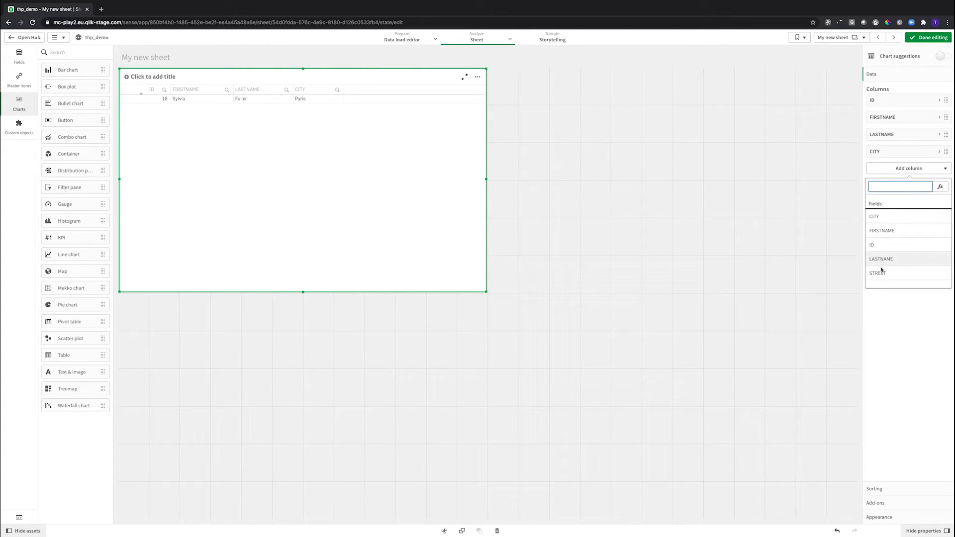
{"action": "left_click", "coordinate": [877, 272]}
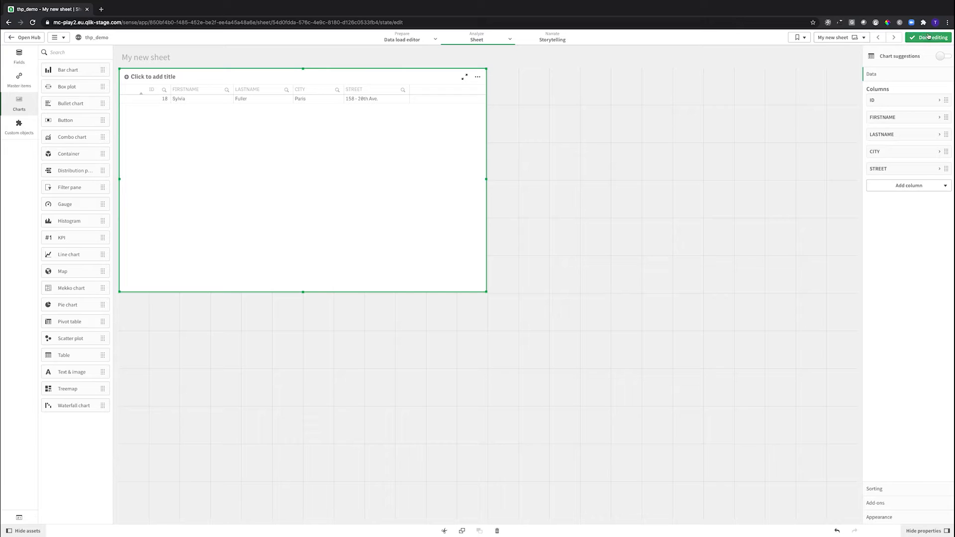
{"action": "left_click", "coordinate": [928, 37]}
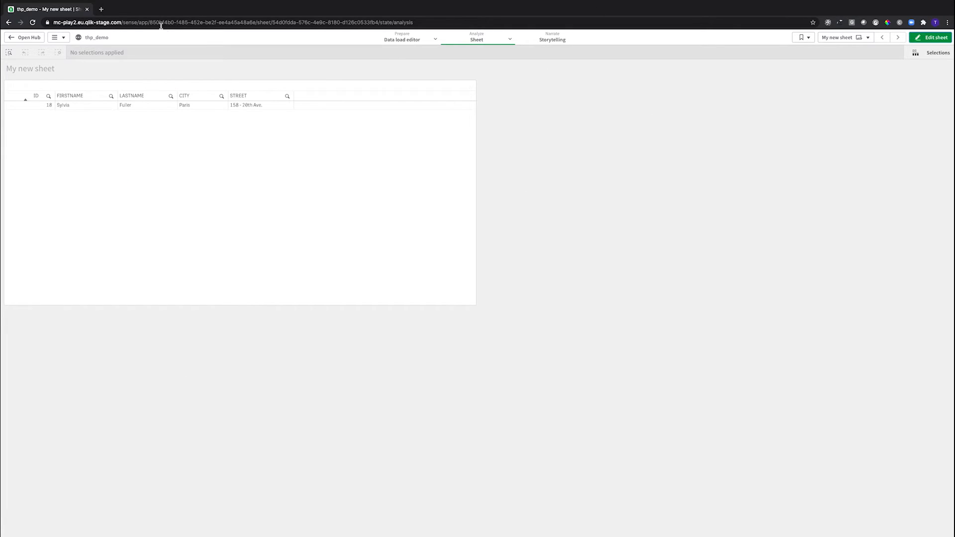
- Make My new sheet public from App overview and return to the hub
{"action": "left_click", "coordinate": [55, 38]}
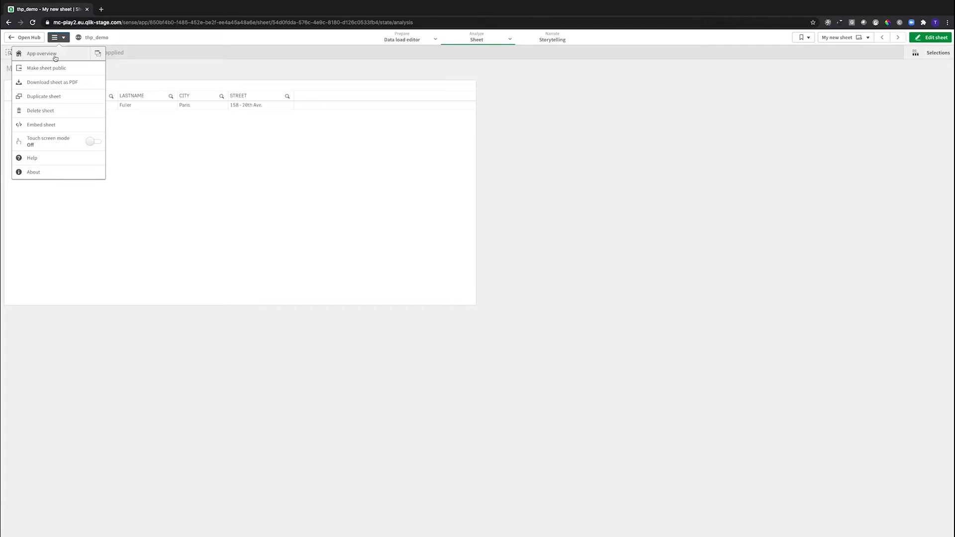
{"action": "left_click", "coordinate": [41, 53]}
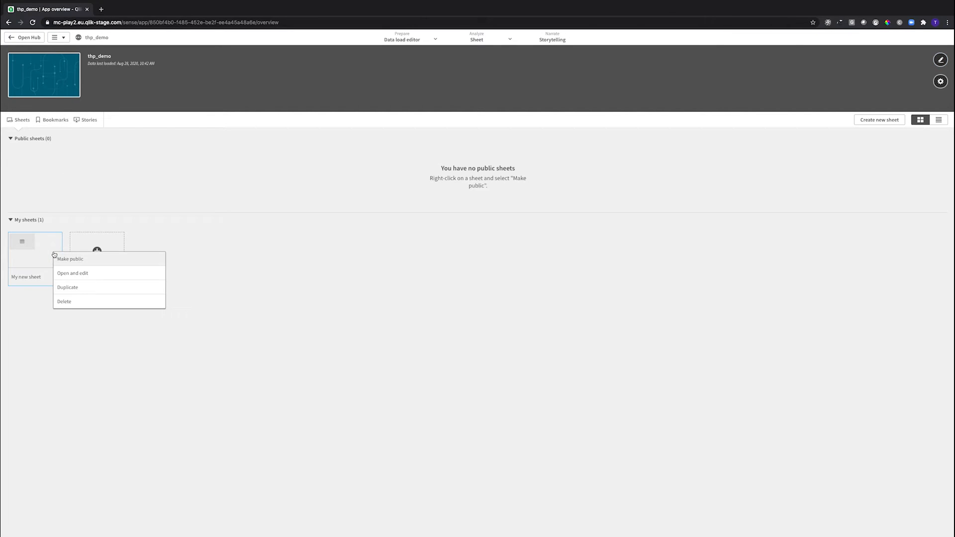
{"action": "left_click", "coordinate": [70, 259]}
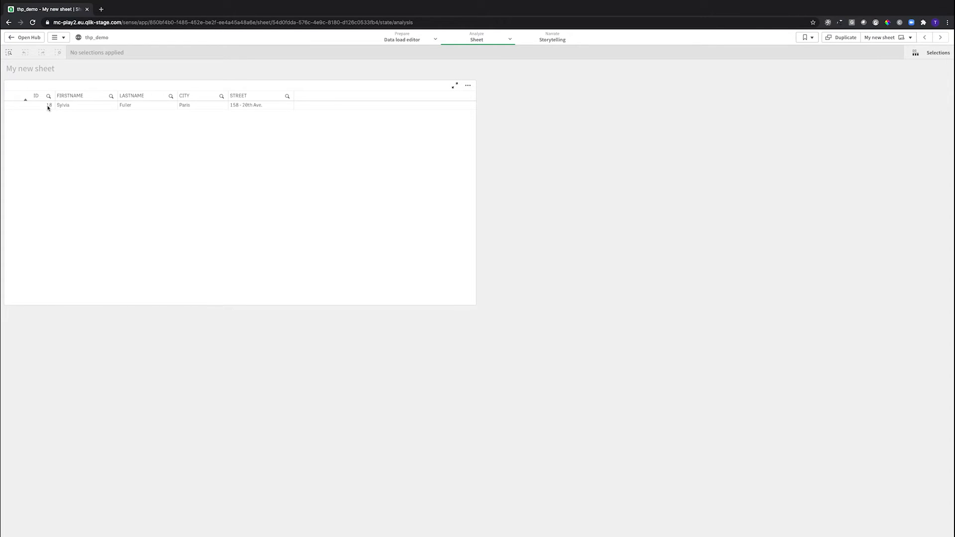
{"action": "left_click", "coordinate": [25, 38]}
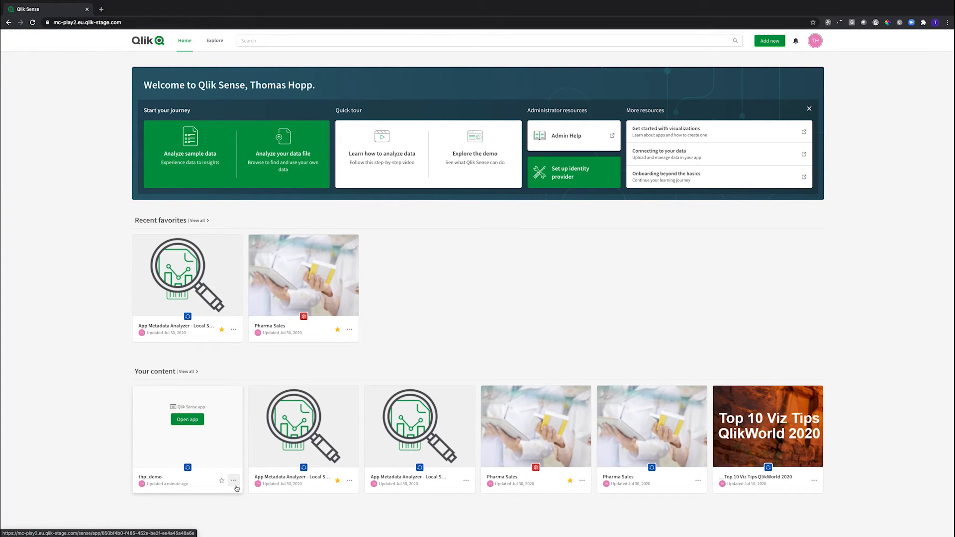
- Publish the thp_demo app into the thp_managed space via its actions menu
{"action": "left_click", "coordinate": [234, 481]}
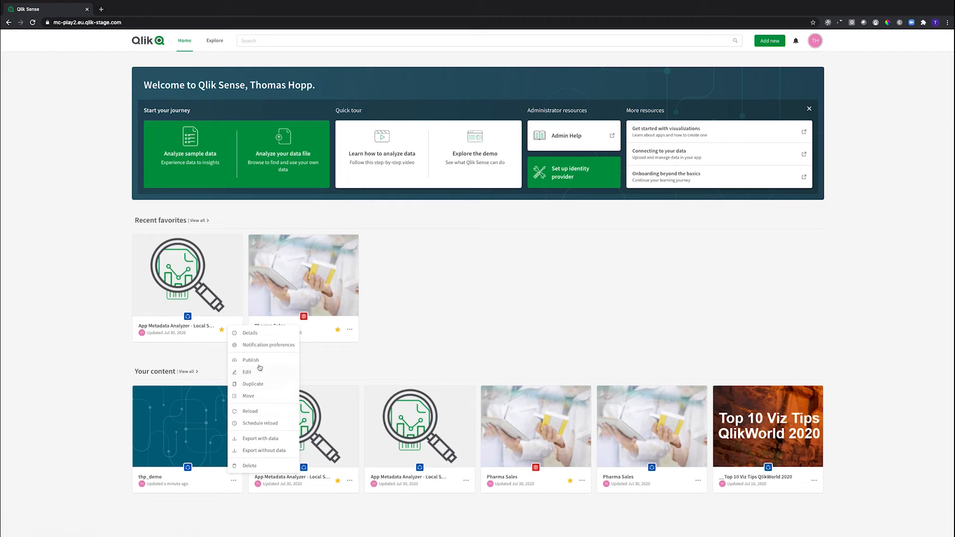
{"action": "left_click", "coordinate": [251, 361]}
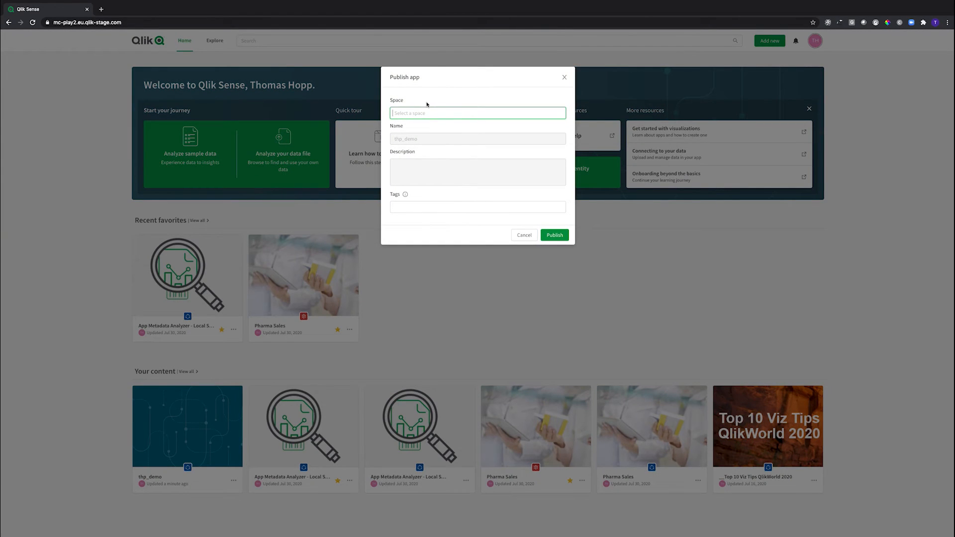
{"action": "left_click", "coordinate": [410, 139]}
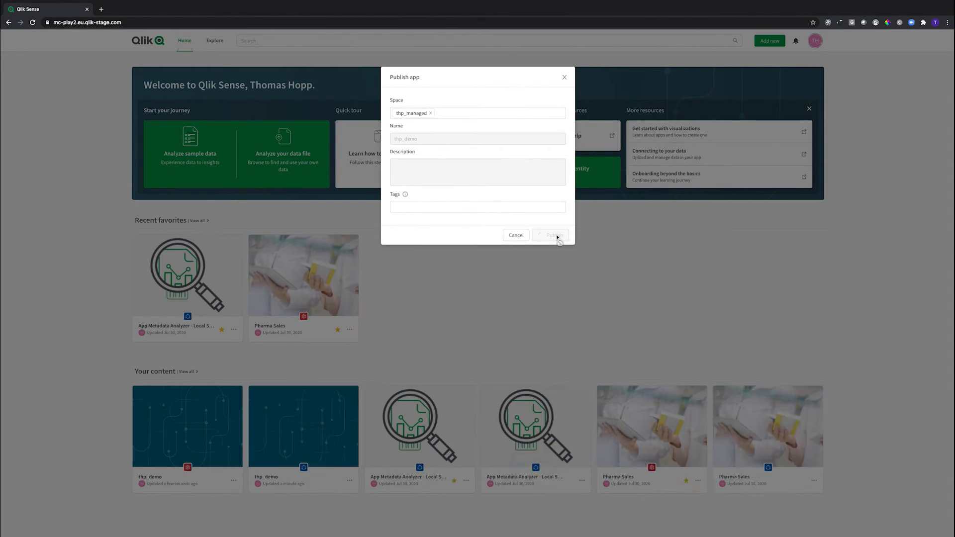
{"action": "left_click", "coordinate": [551, 236]}
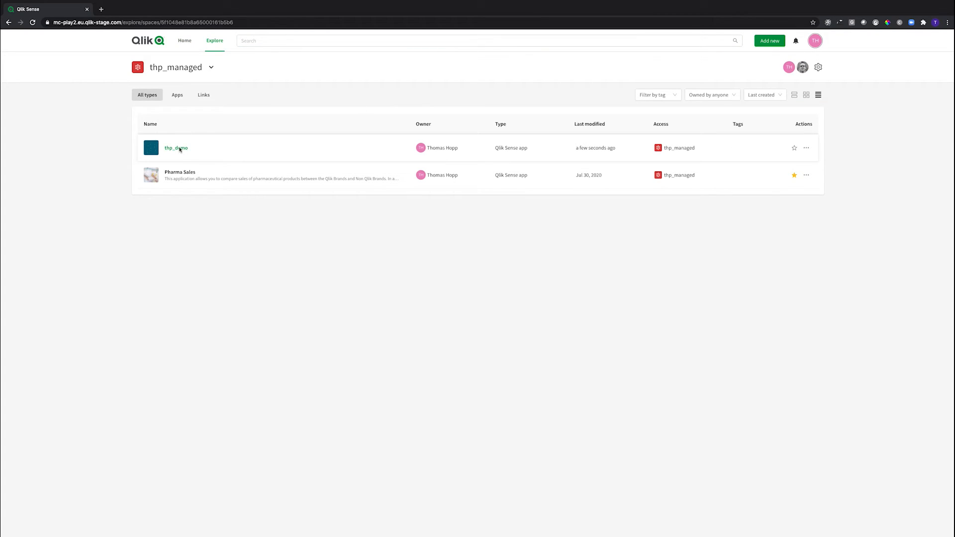
{"action": "mouse_move", "coordinate": [179, 147]}
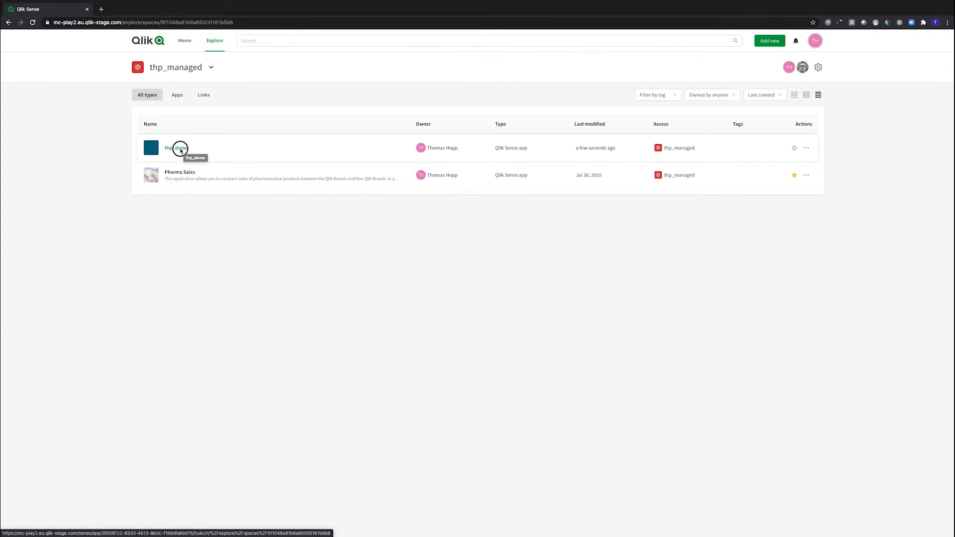
{"action": "left_click", "coordinate": [177, 147]}
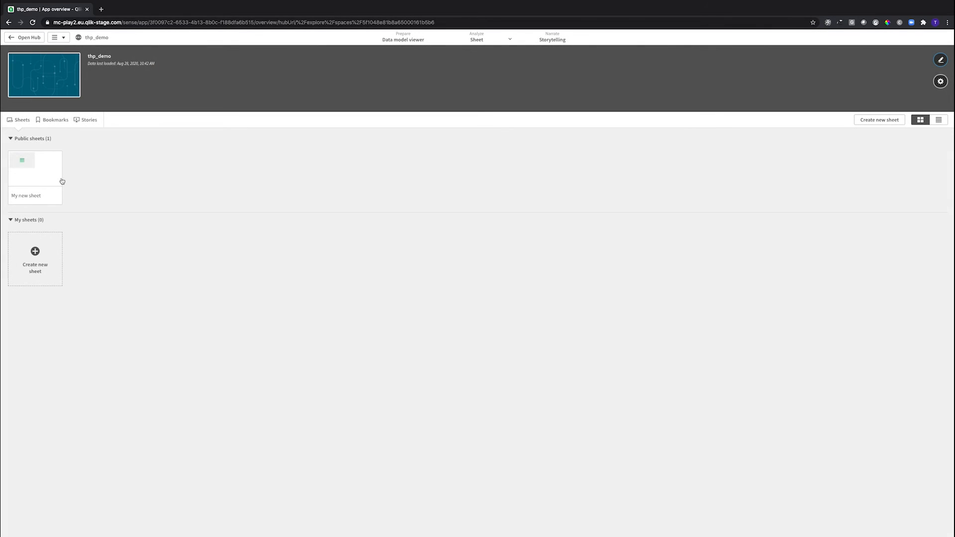
{"action": "double_click", "coordinate": [35, 169]}
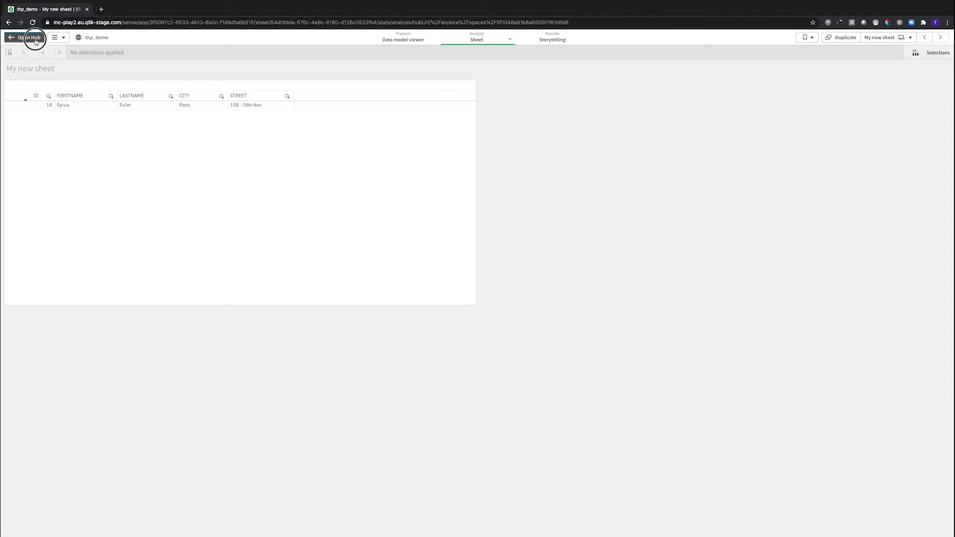
{"action": "left_click", "coordinate": [30, 37]}
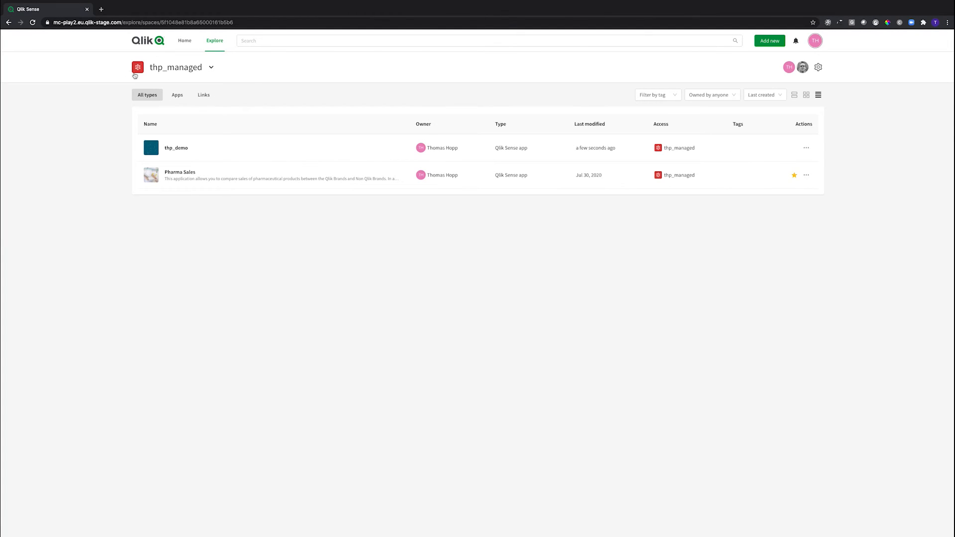
- Reload the published thp_demo copy in thp_managed, then open it after the reload finishes
{"action": "left_click", "coordinate": [806, 147]}
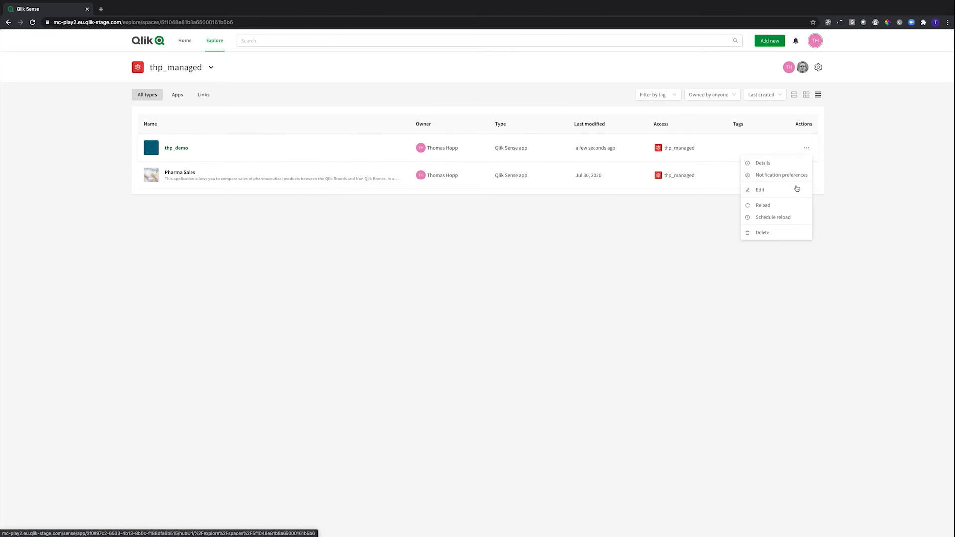
{"action": "left_click", "coordinate": [763, 205]}
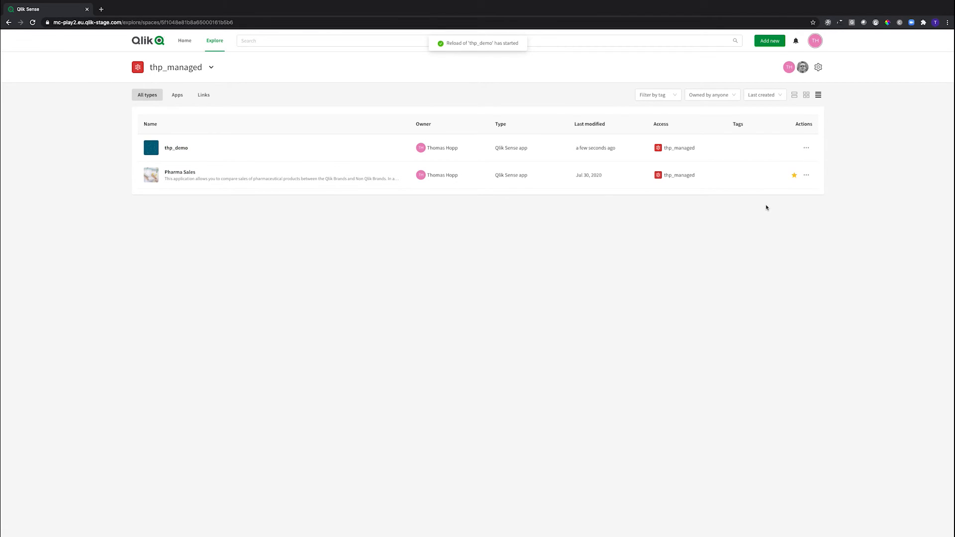
{"action": "mouse_move", "coordinate": [522, 211]}
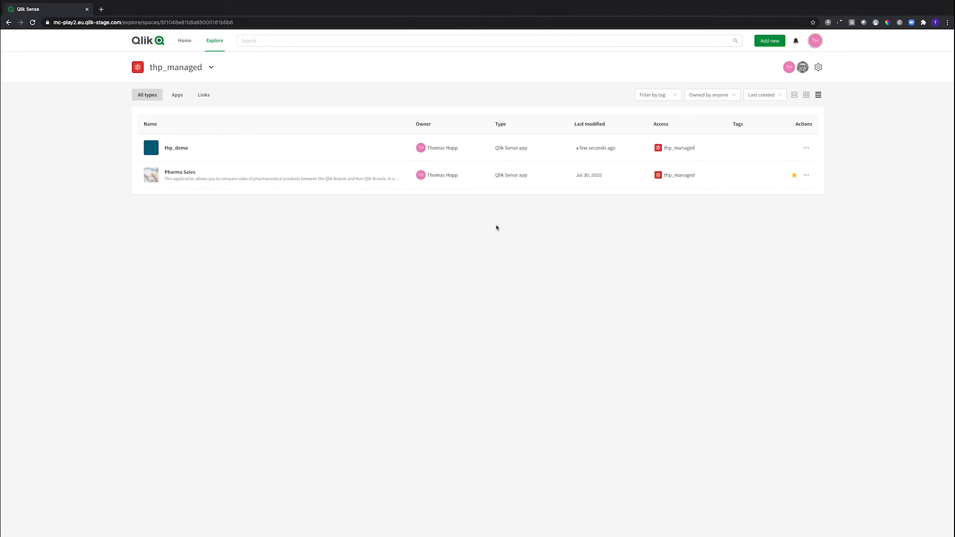
{"action": "mouse_move", "coordinate": [457, 231]}
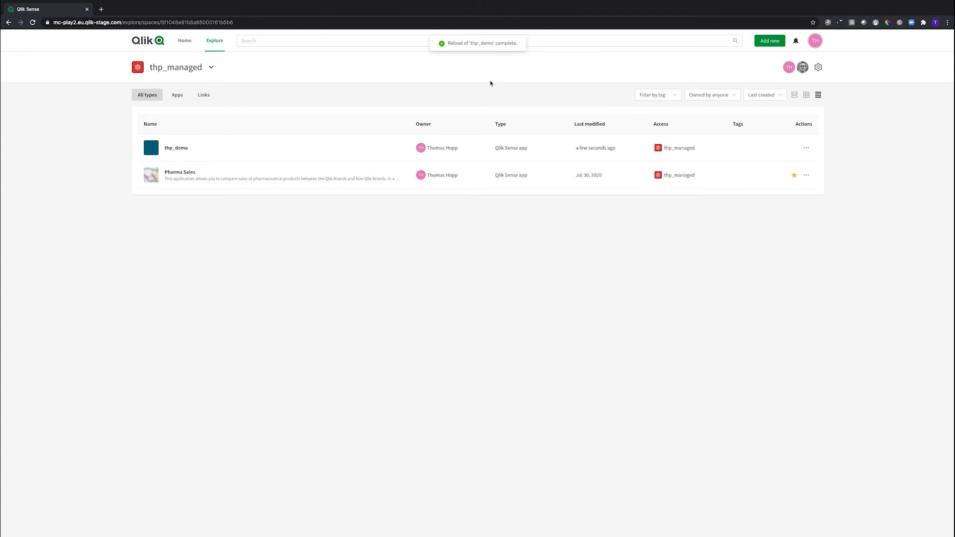
{"action": "left_click", "coordinate": [176, 148]}
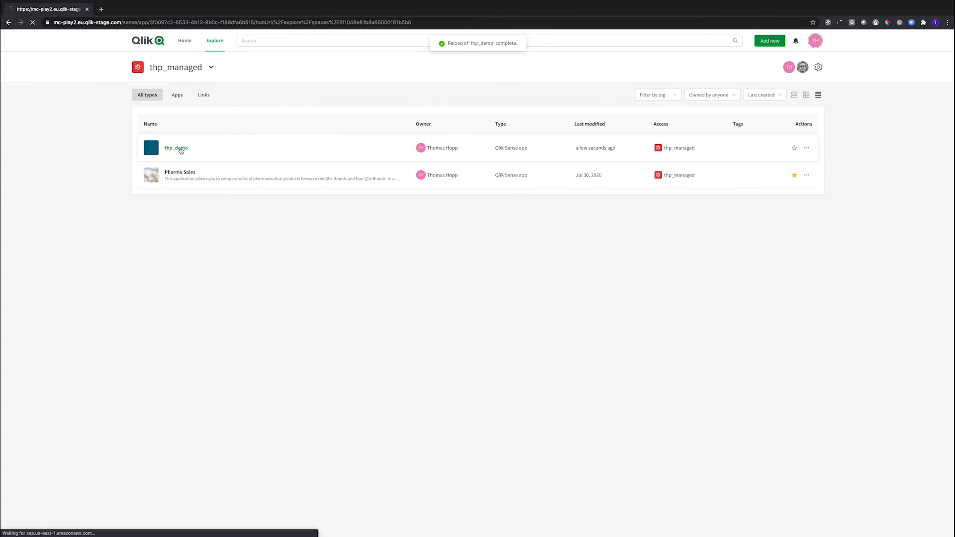
{"action": "left_click", "coordinate": [176, 148]}
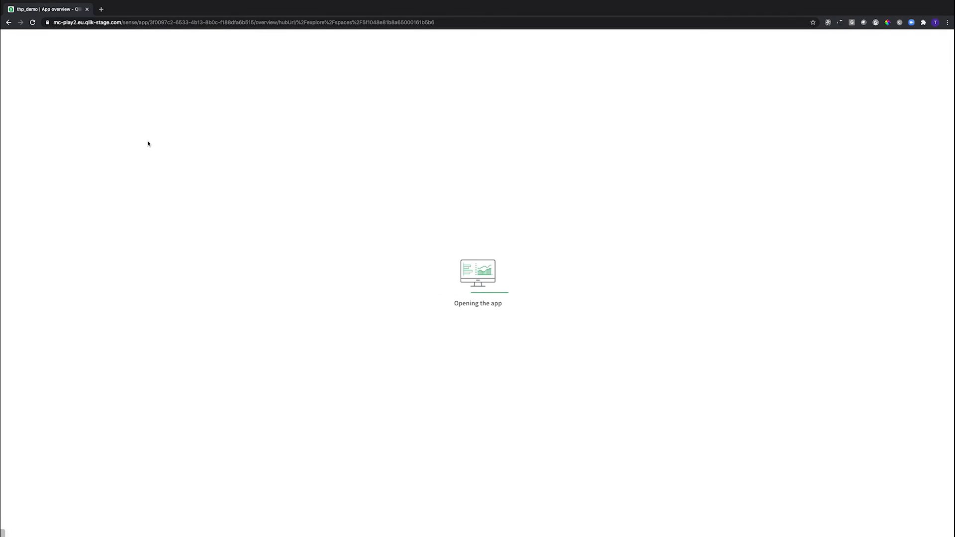